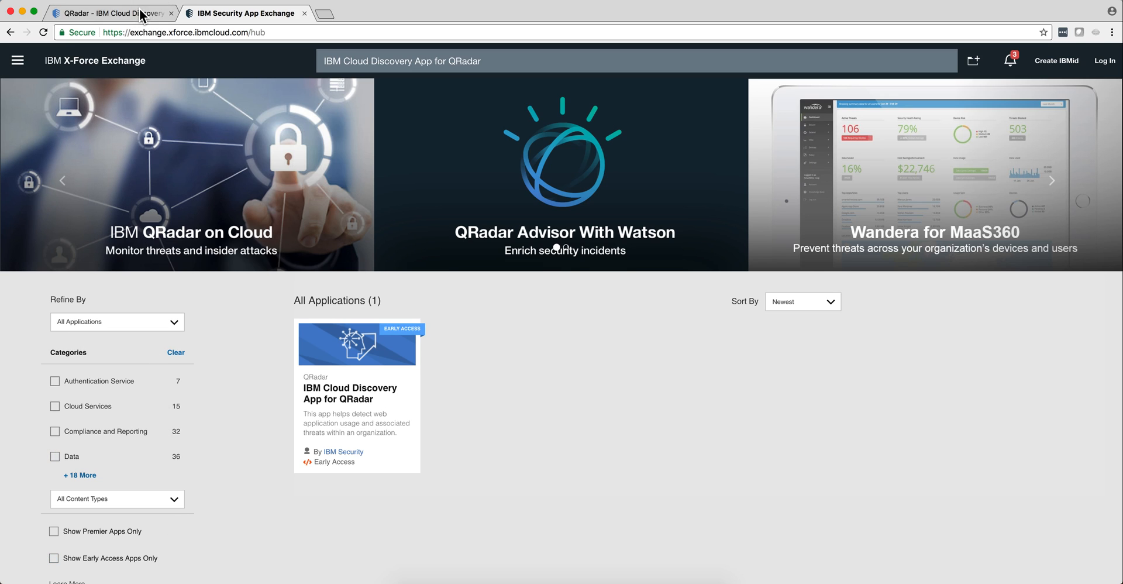
Show the Cloud Discovery Quick Insights dashboard with the main navigation menu expanded.
click(111, 13)
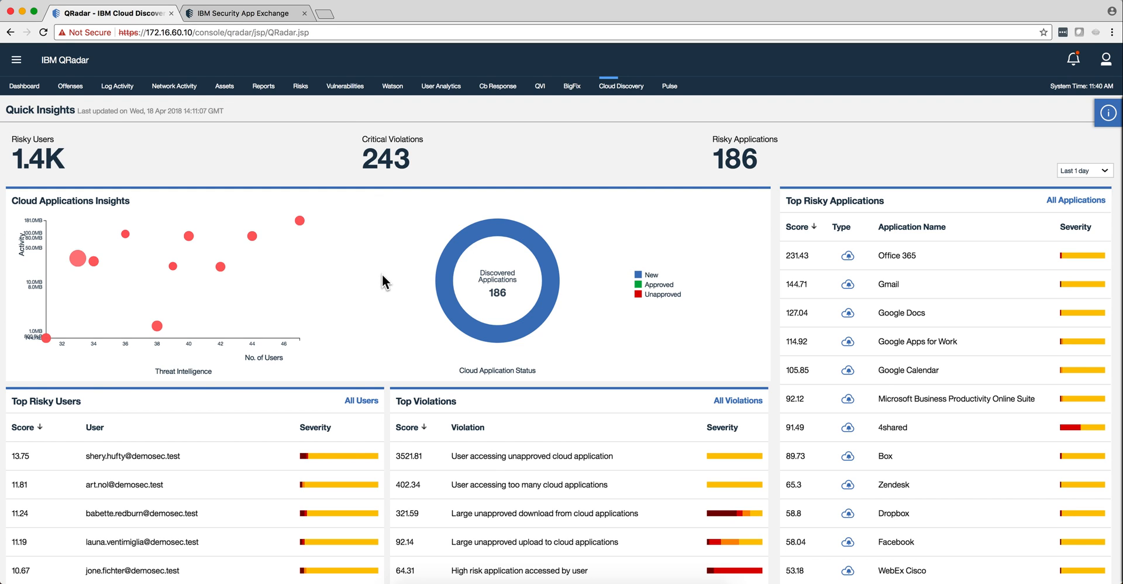
mouse_move(326, 318)
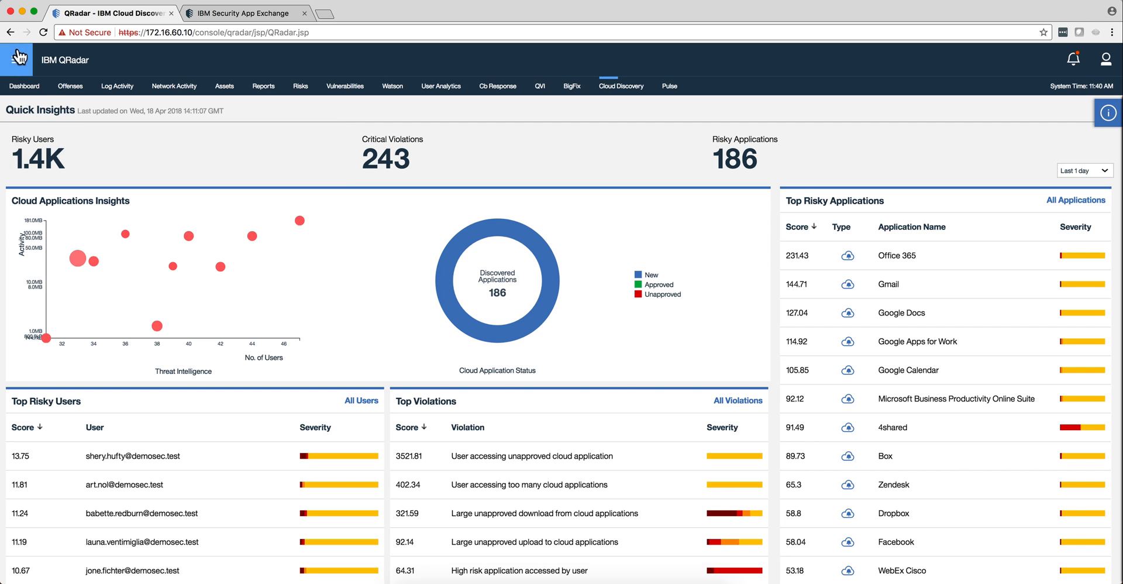
click(17, 60)
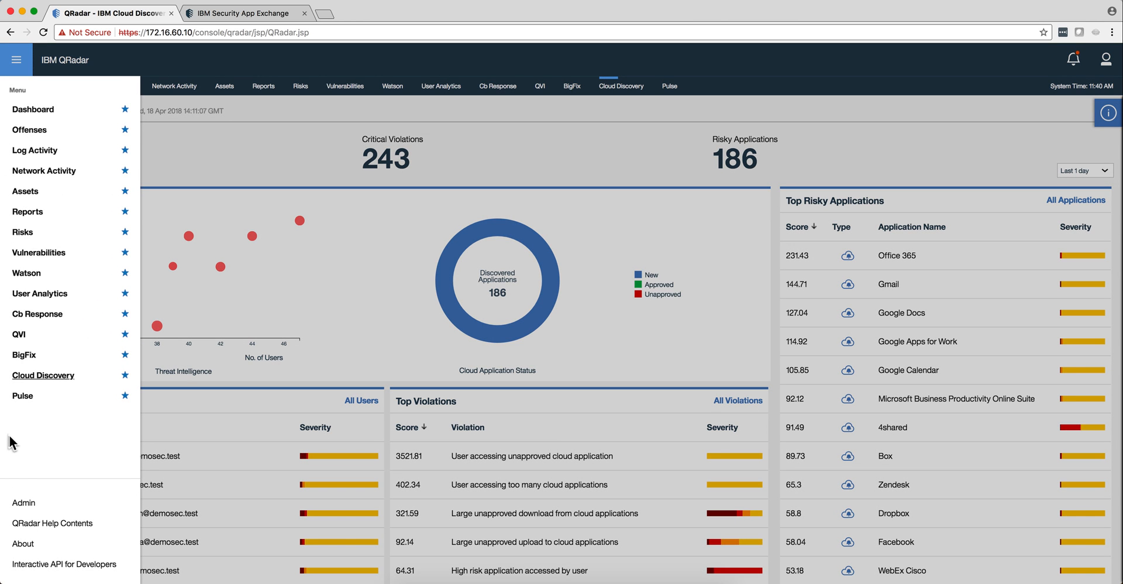
Go to the Admin console and scroll to the IBM Cloud Discovery App section.
click(23, 502)
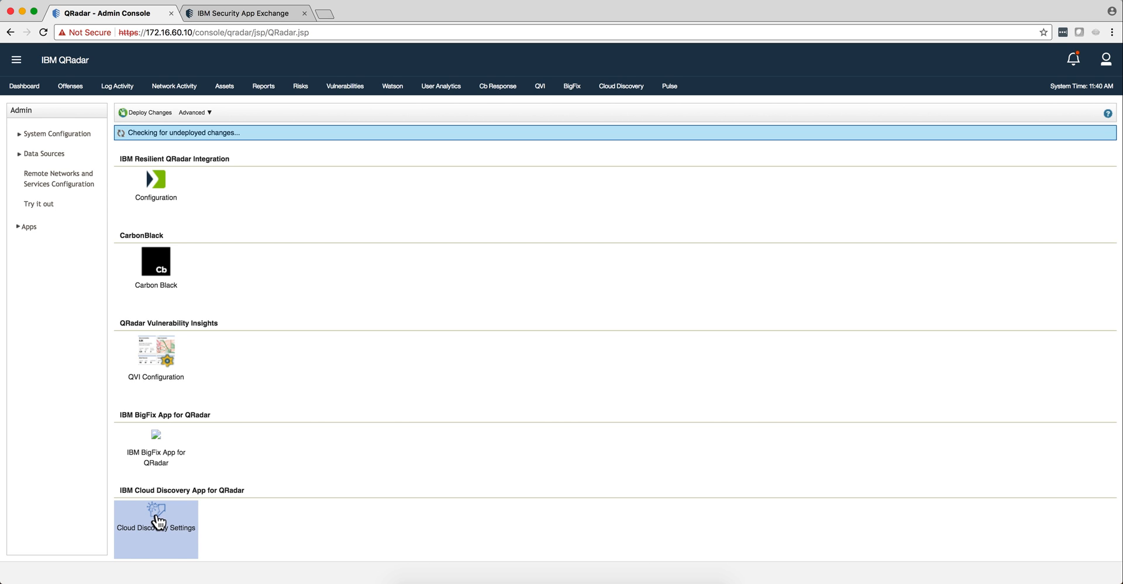
mouse_move(159, 518)
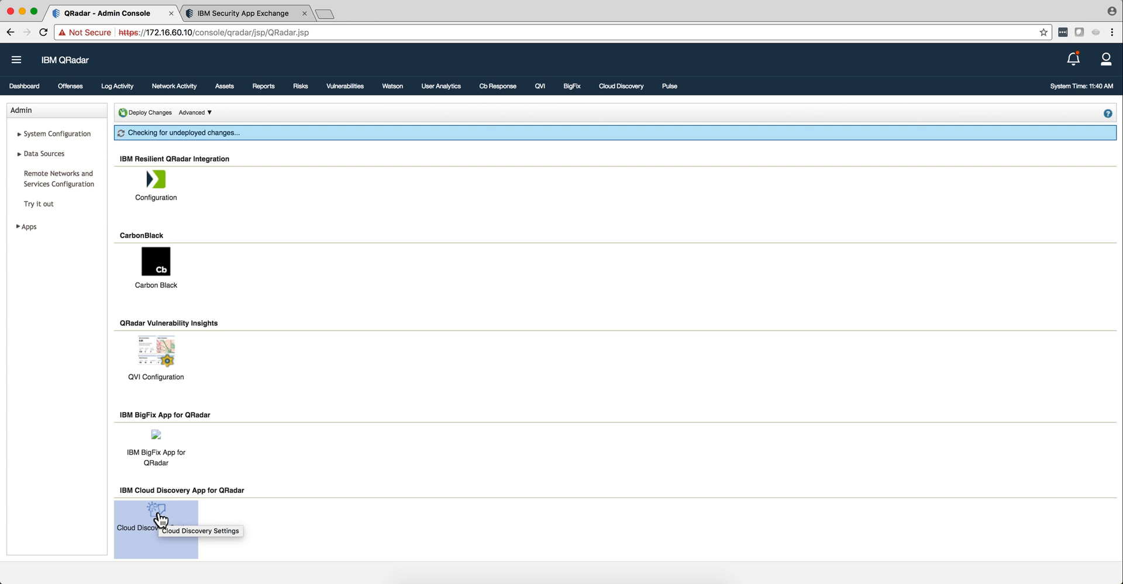
mouse_move(462, 506)
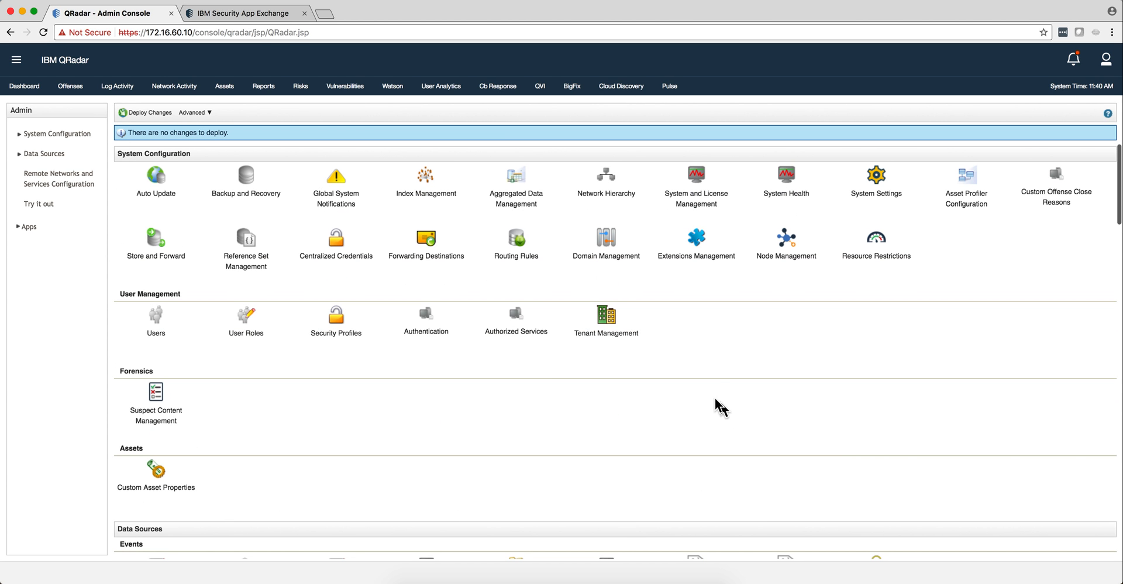
scroll(down, 3)
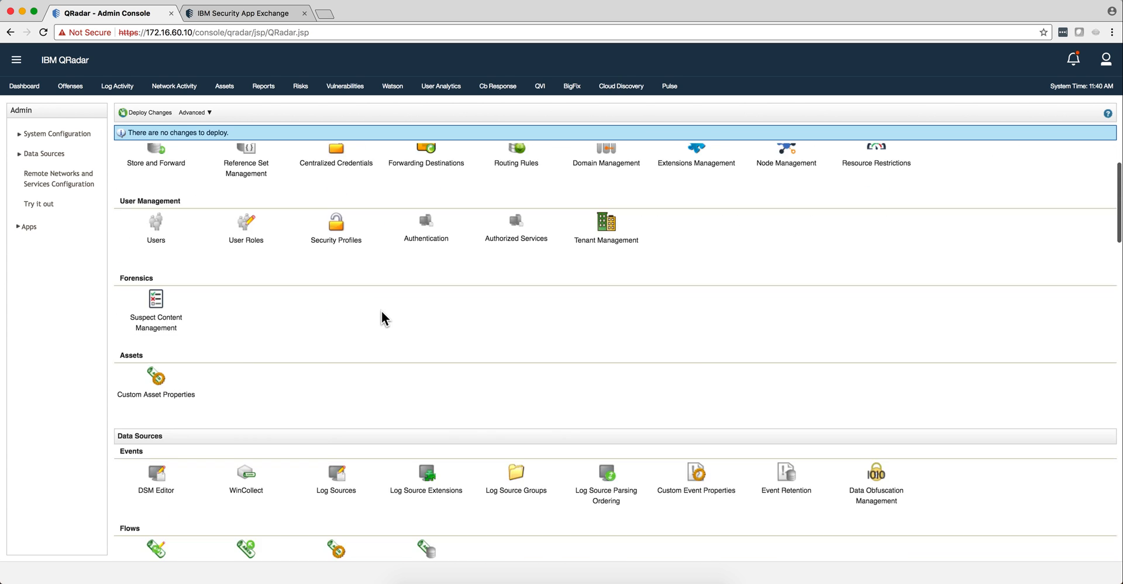
scroll(down, 3)
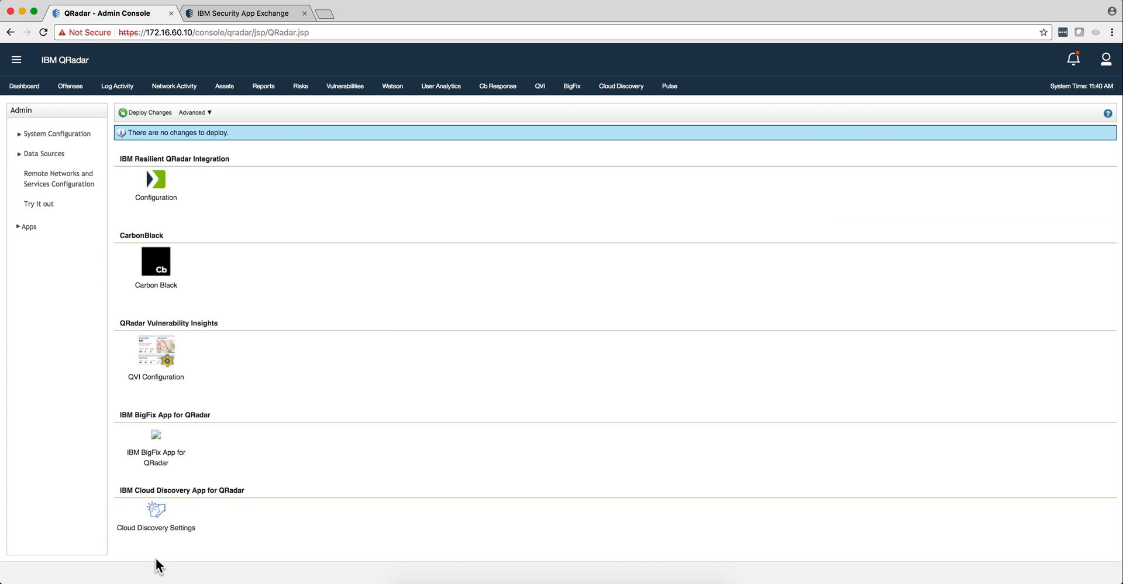
Show the Cloud Discovery Input Feed settings and start editing the X-Force password.
click(156, 509)
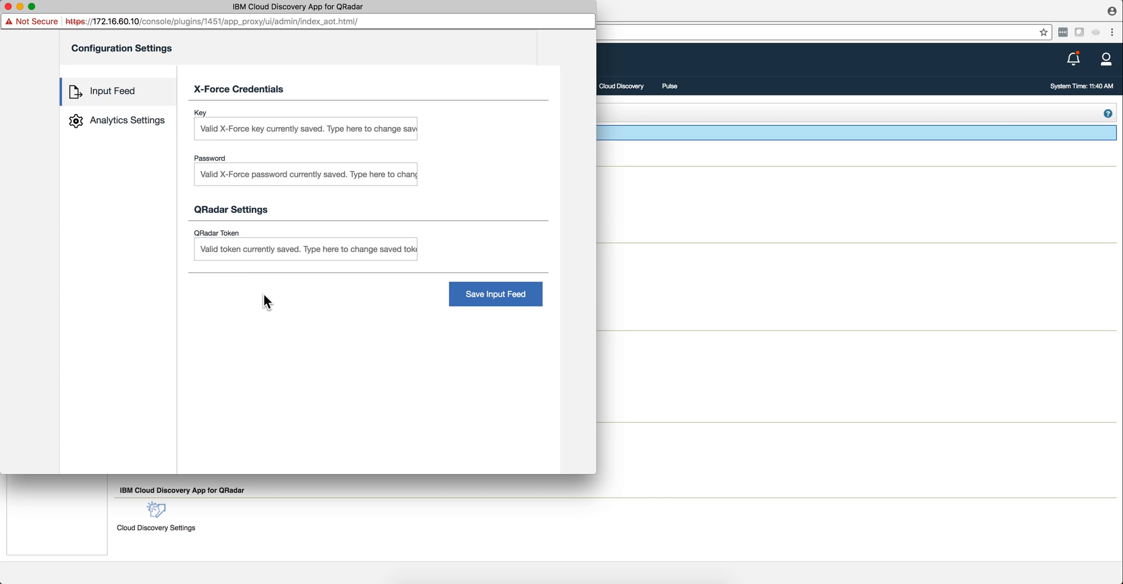
mouse_move(148, 103)
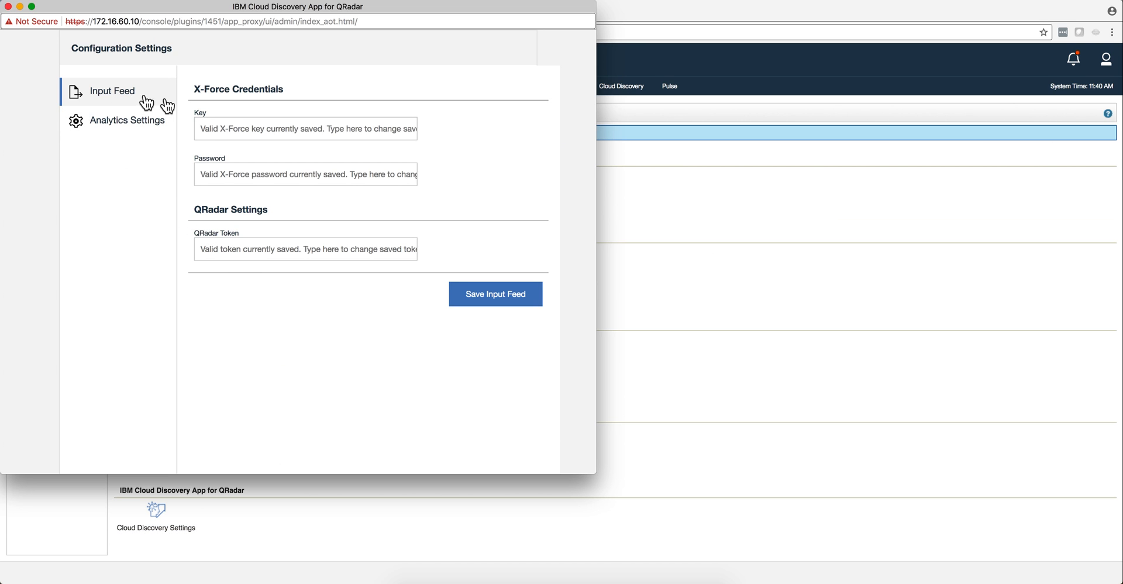
mouse_move(225, 126)
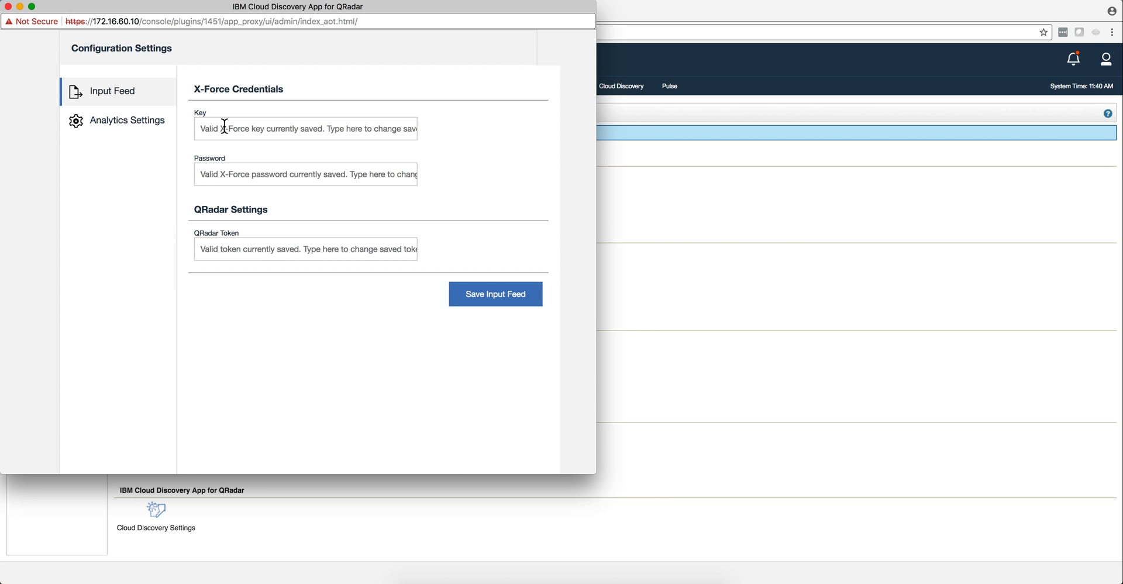
mouse_move(232, 169)
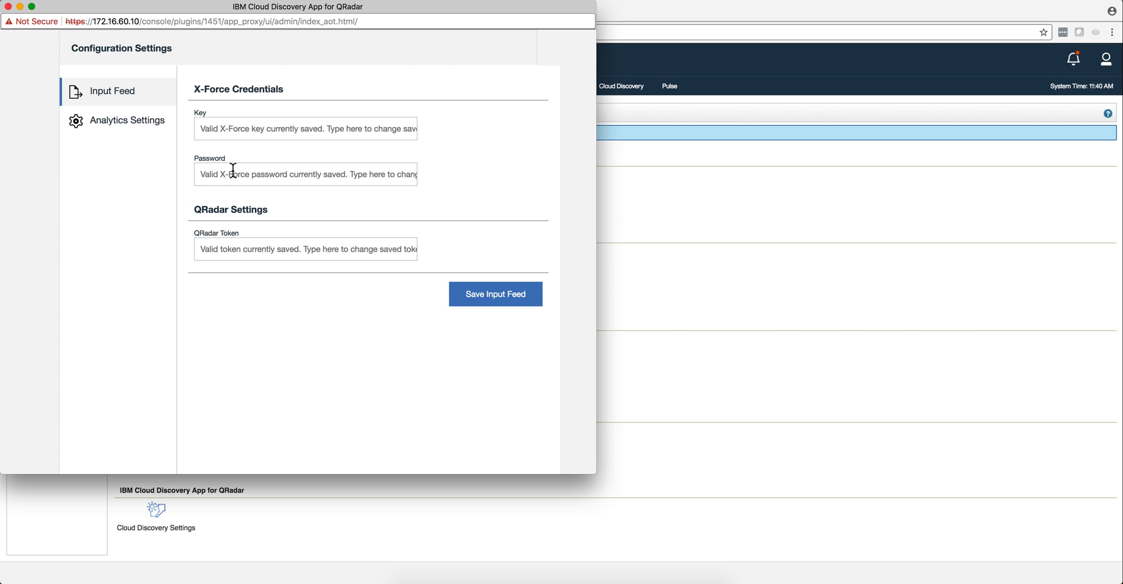
click(305, 173)
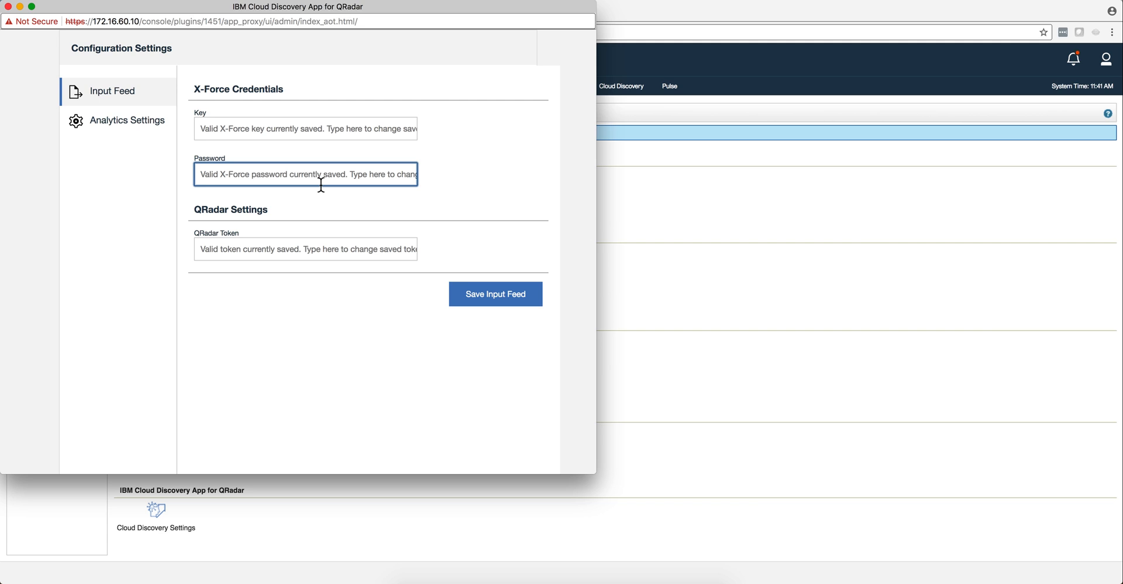
mouse_move(341, 187)
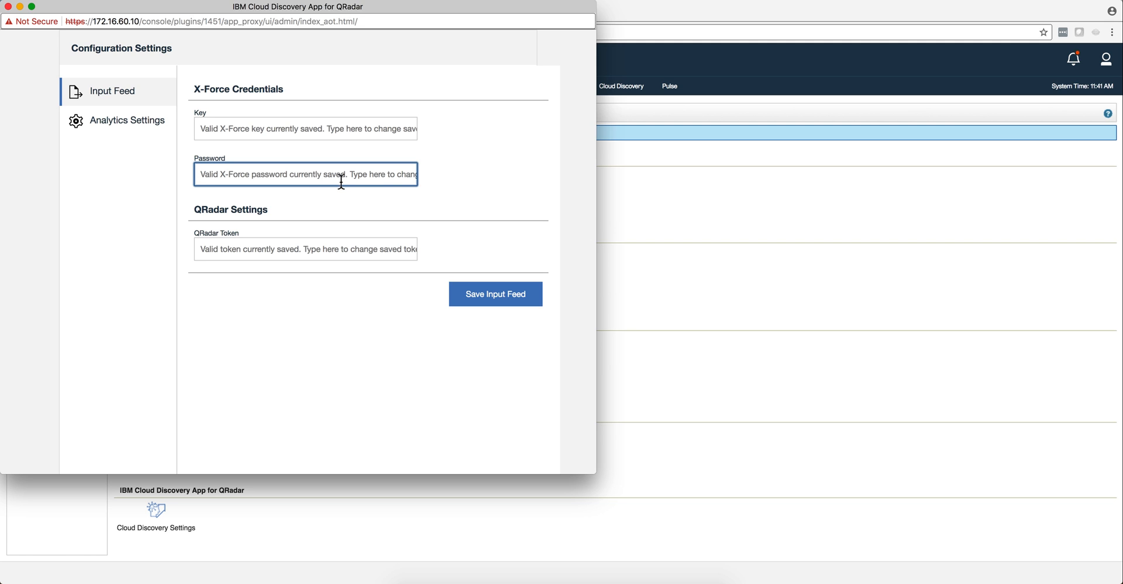
mouse_move(351, 205)
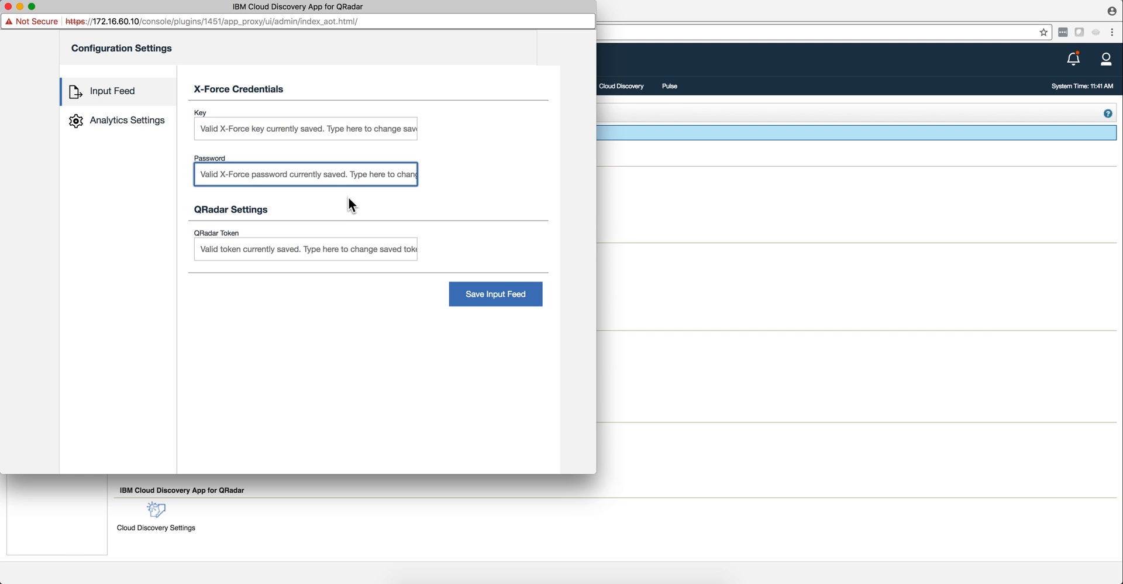
mouse_move(331, 196)
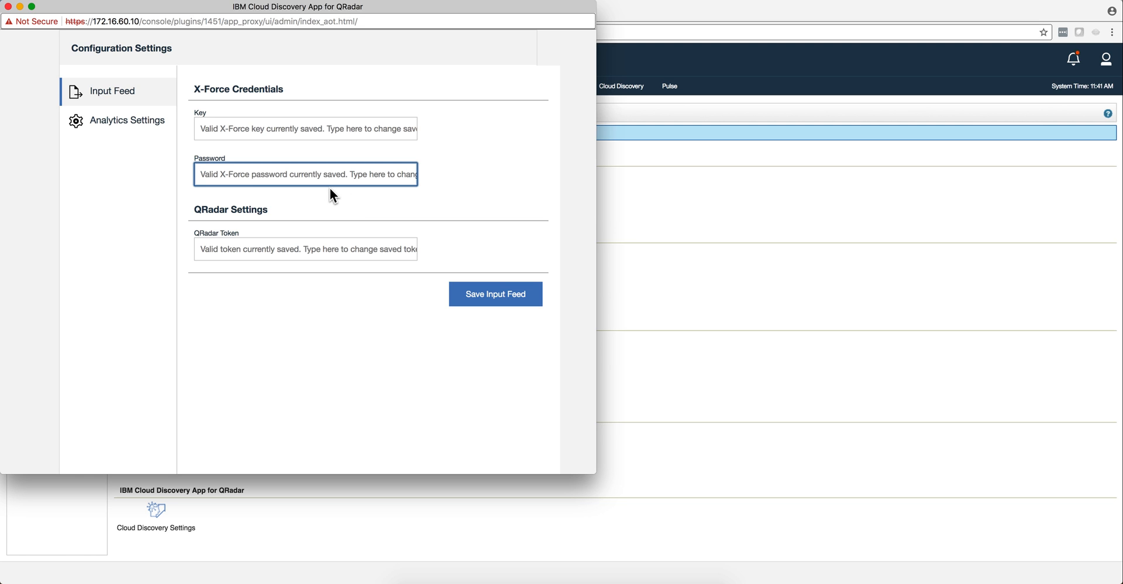
mouse_move(337, 225)
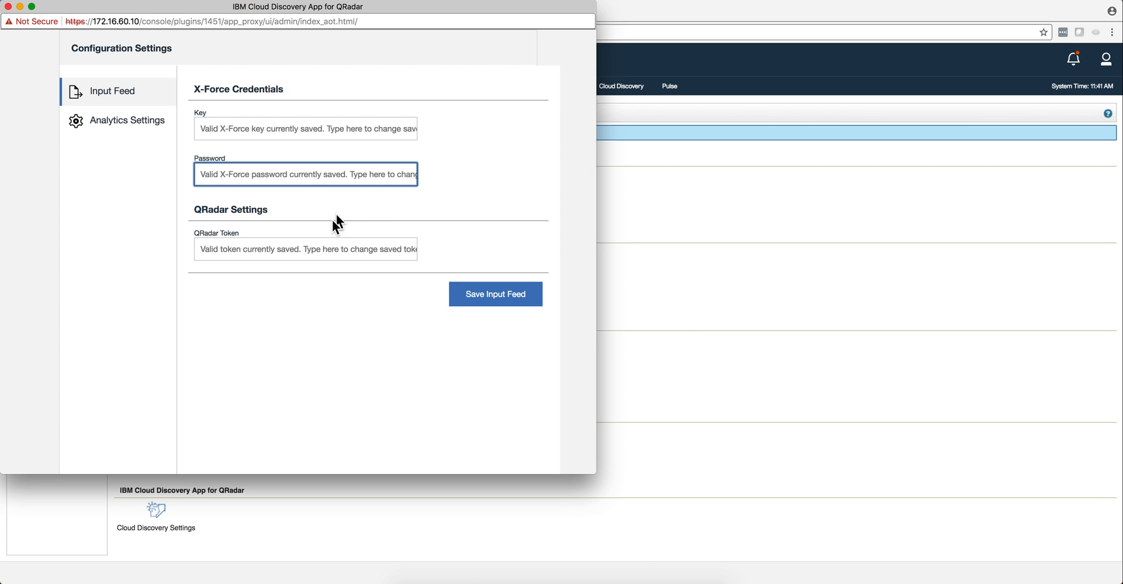
mouse_move(309, 252)
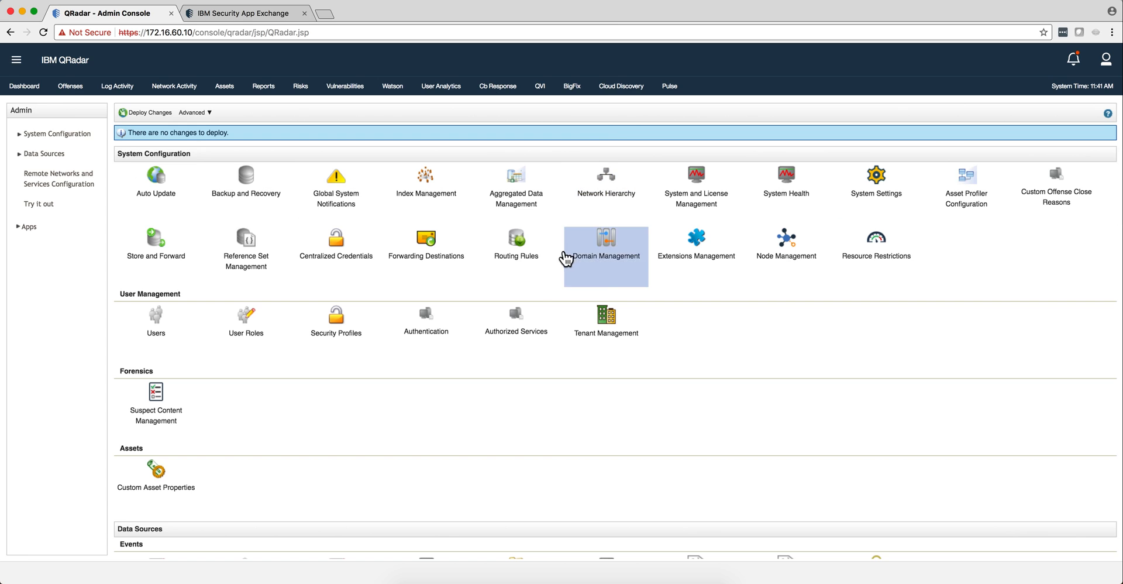
mouse_move(516, 321)
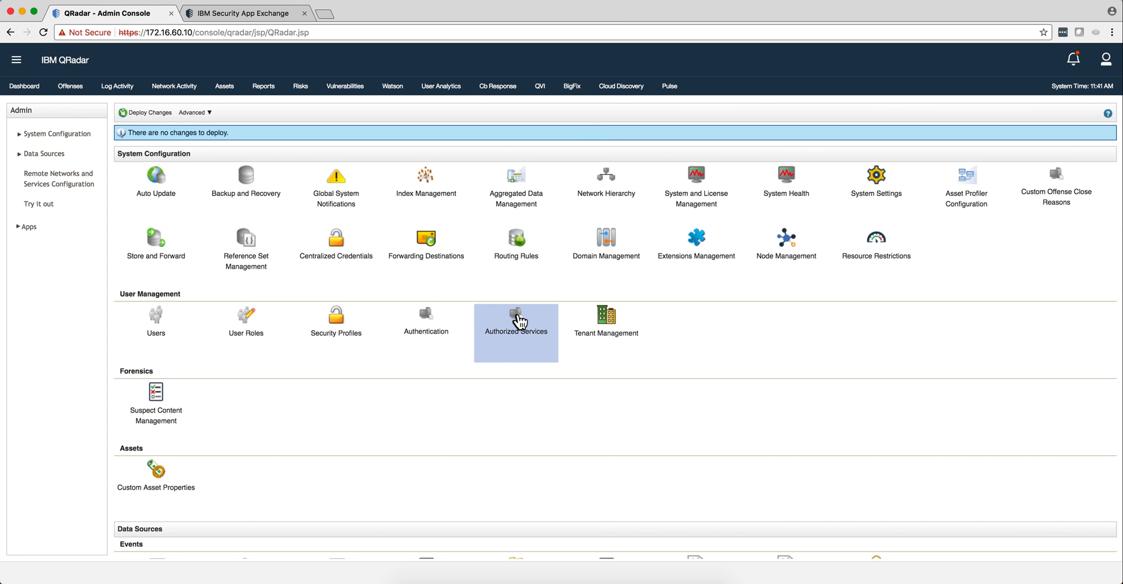
click(515, 320)
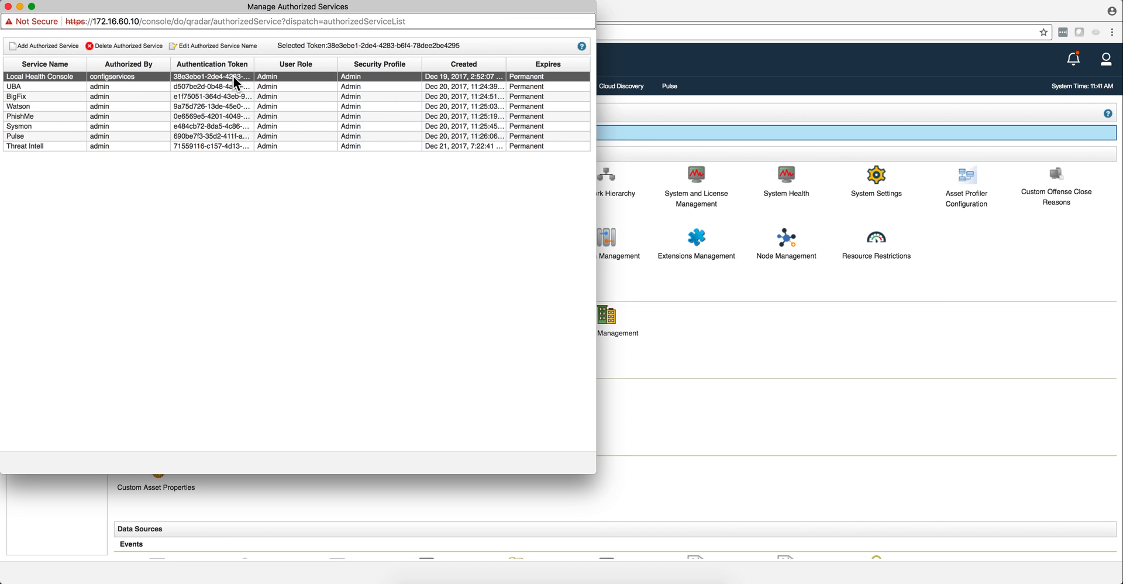
mouse_move(452, 53)
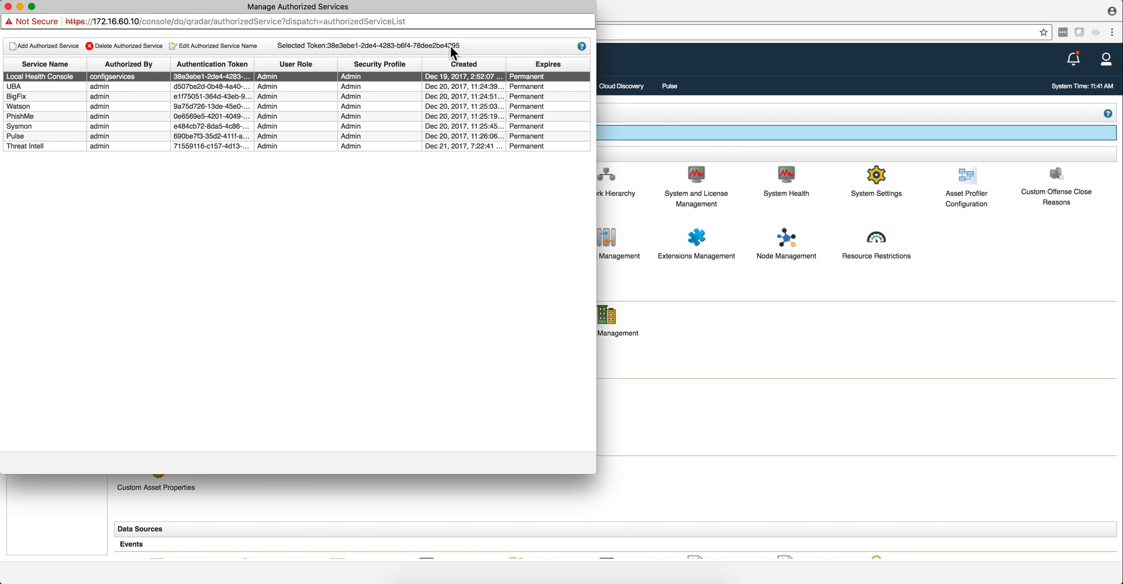
click(9, 7)
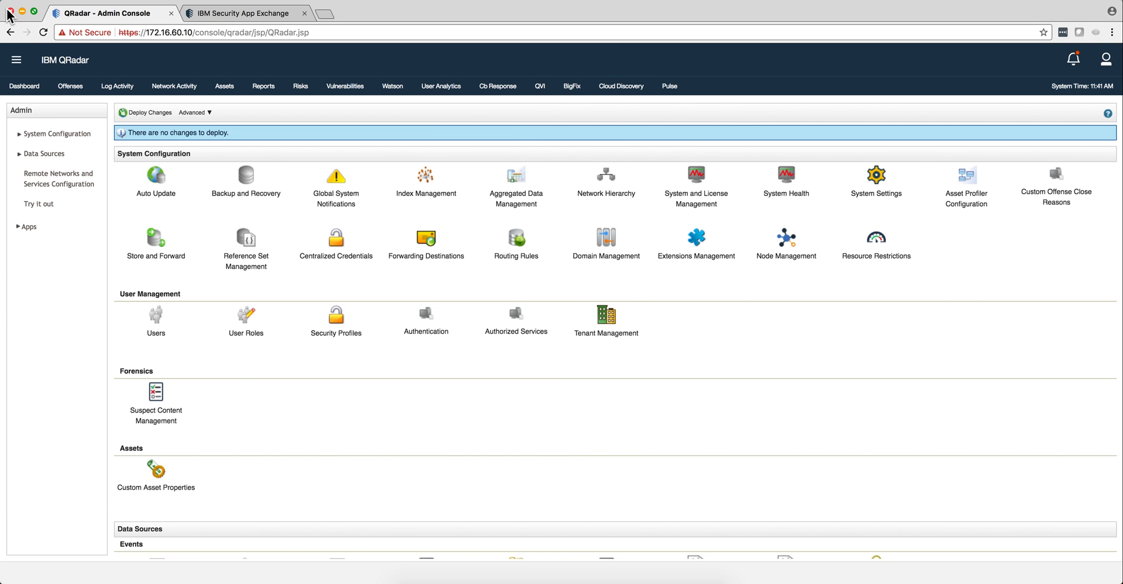
scroll(down, 3)
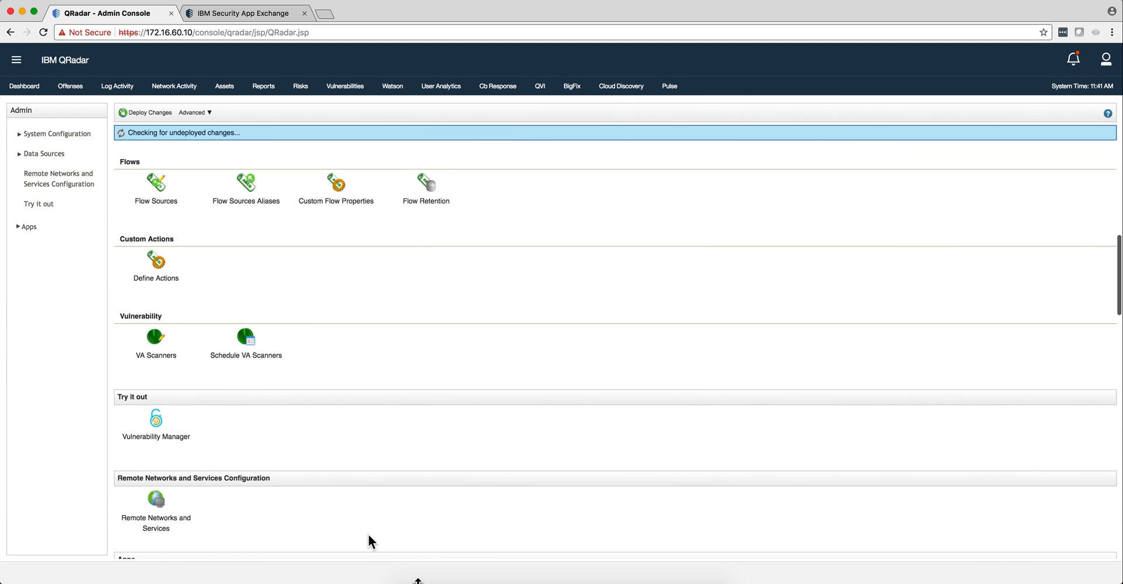
mouse_move(509, 540)
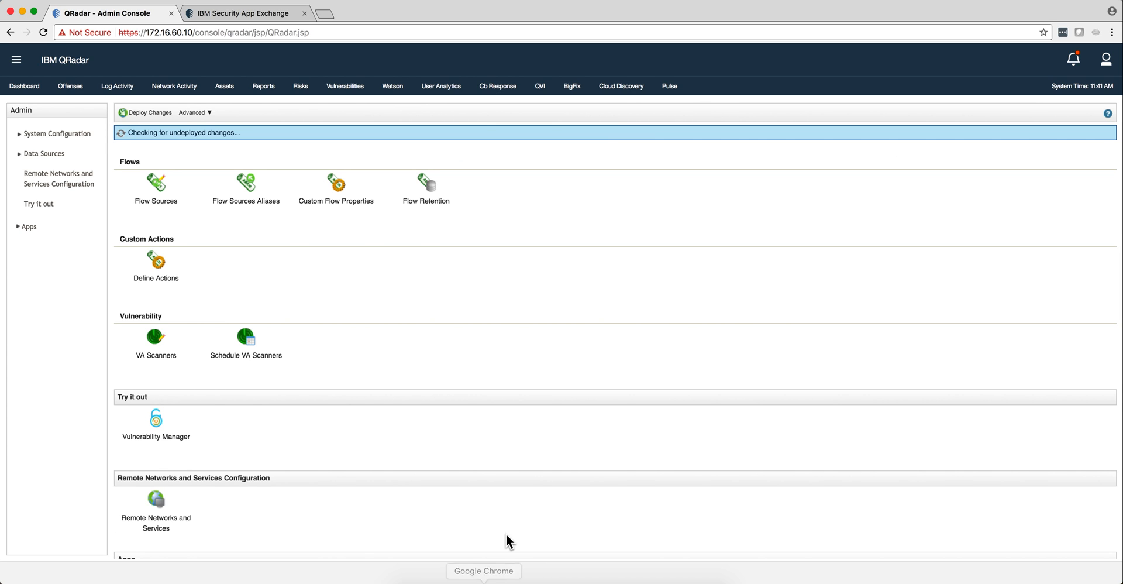
mouse_move(527, 486)
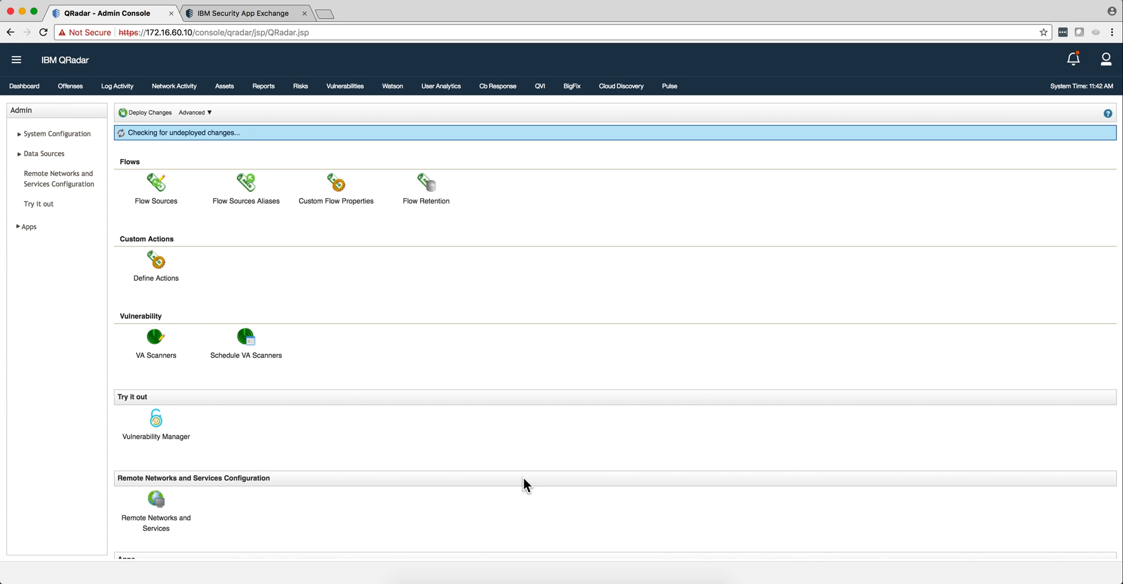
mouse_move(477, 380)
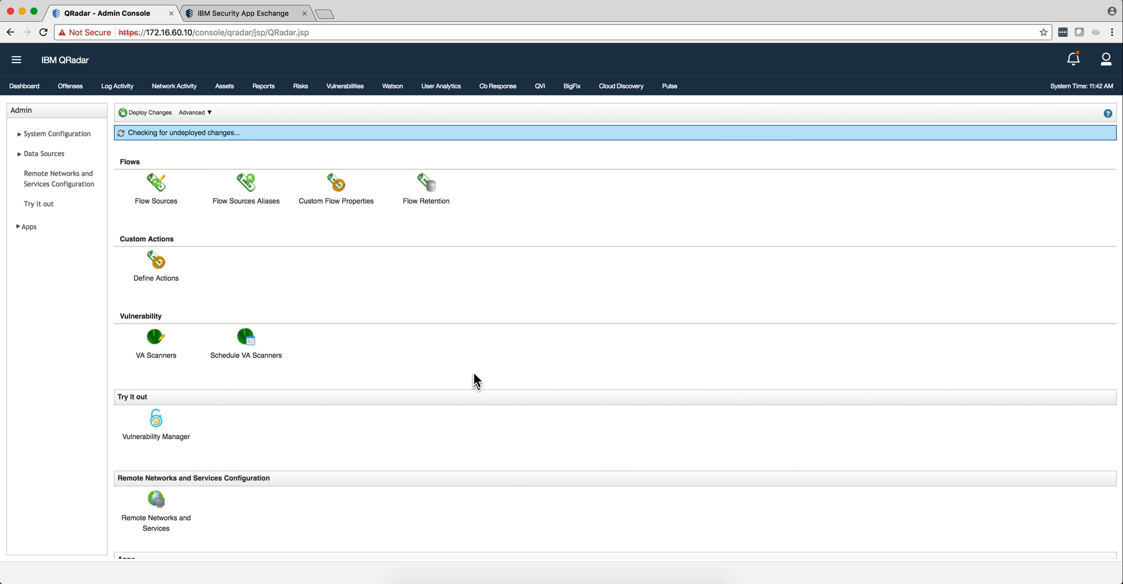
click(620, 85)
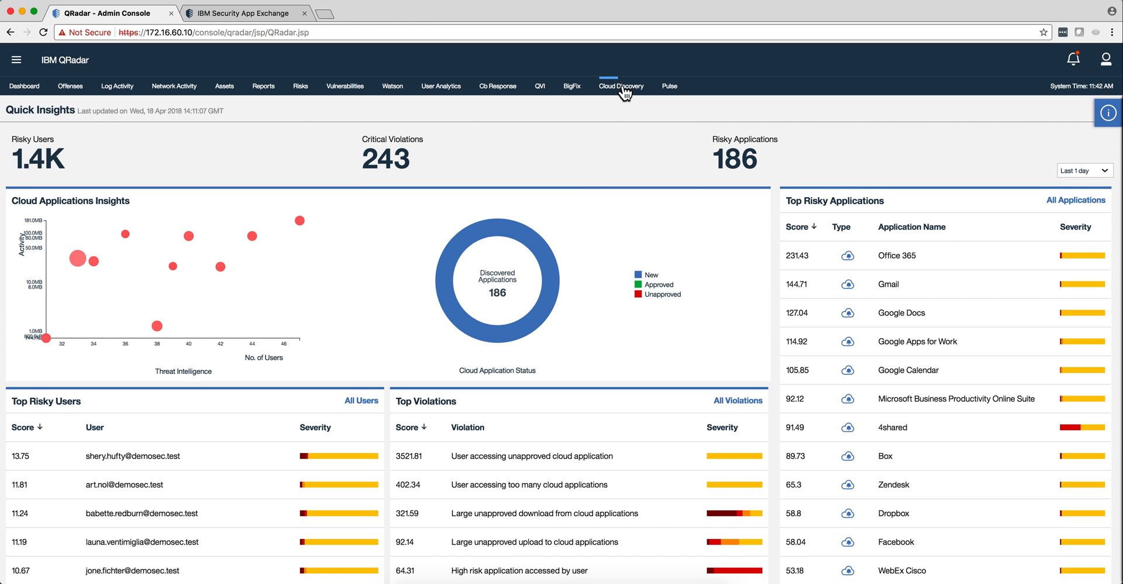
click(620, 85)
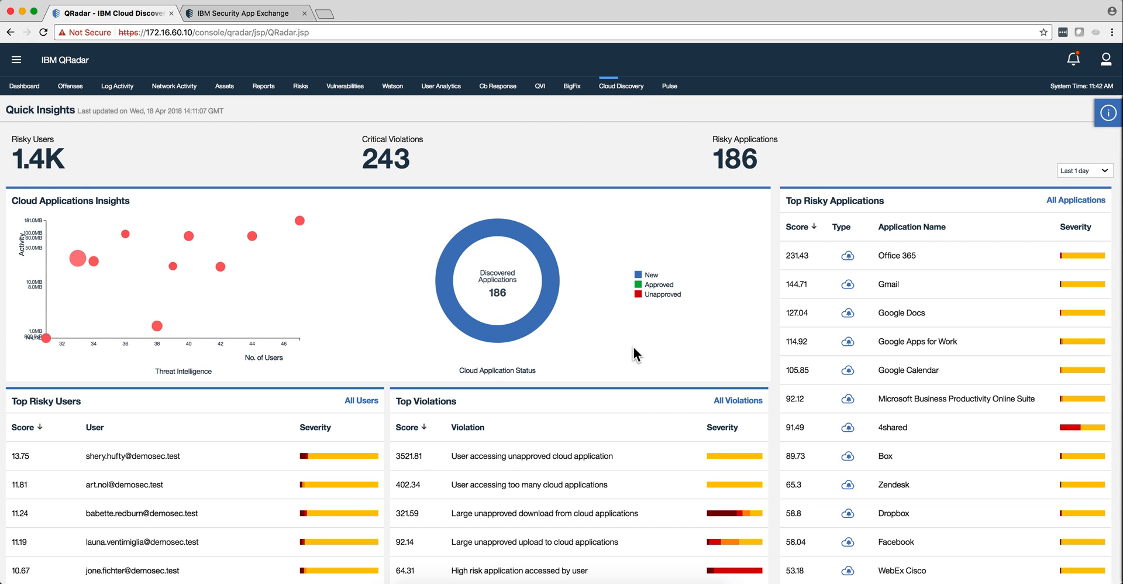
mouse_move(561, 352)
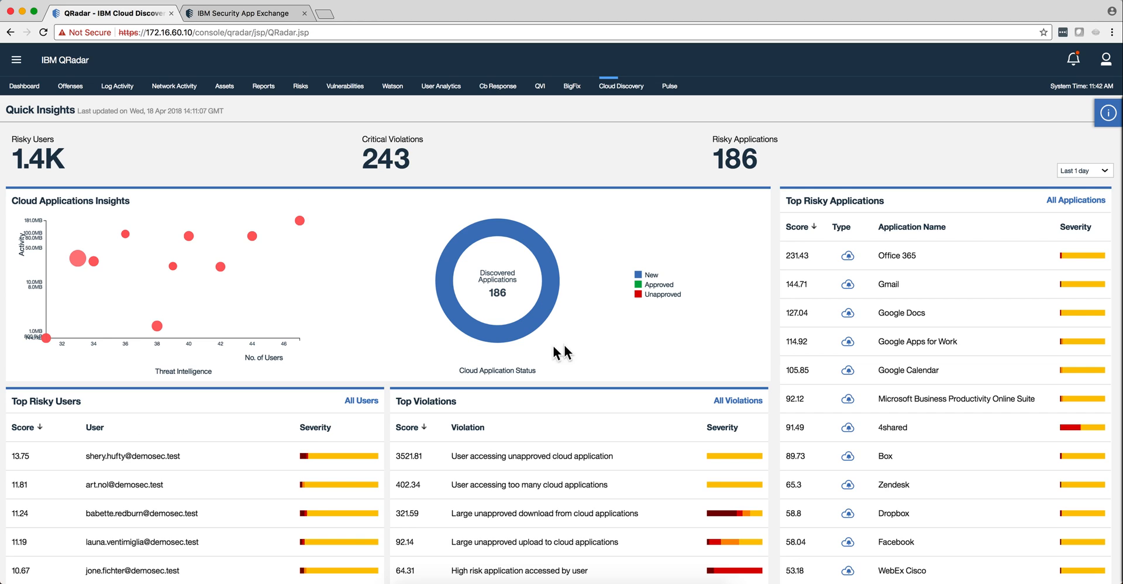
mouse_move(266, 337)
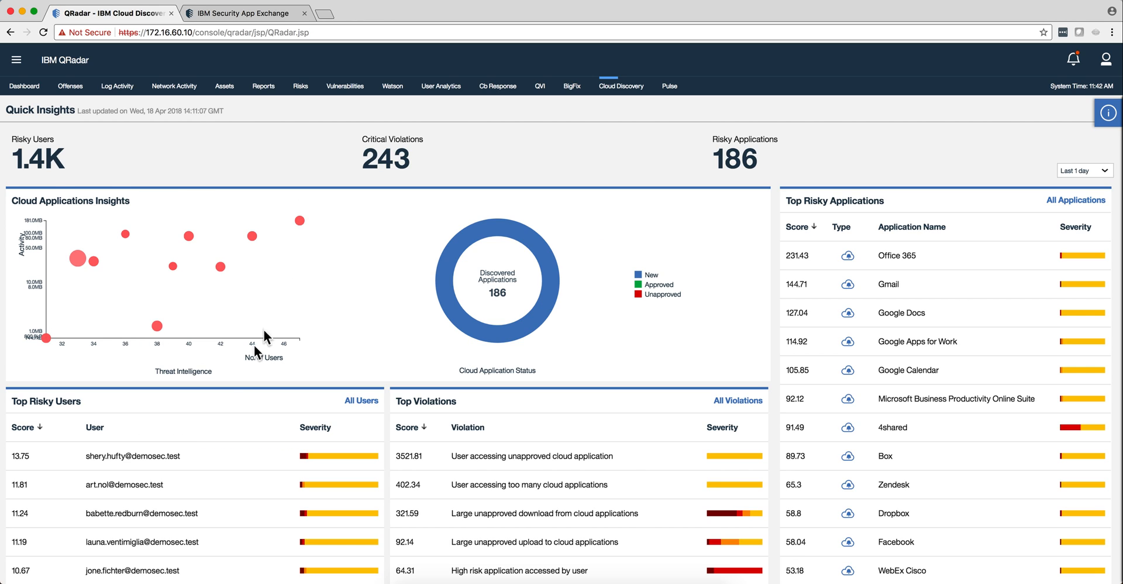
mouse_move(79, 259)
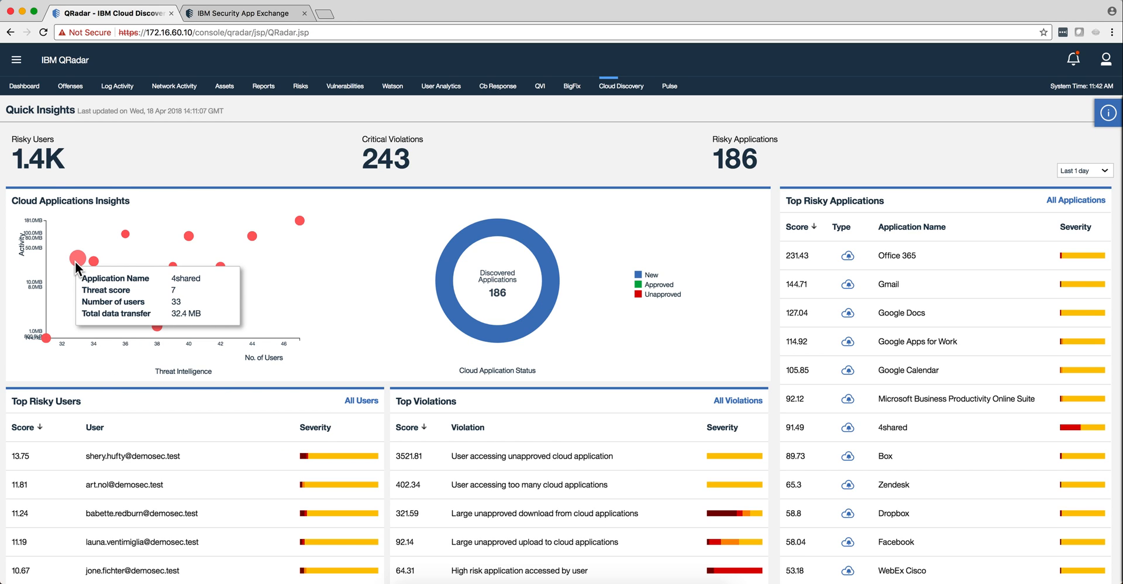
mouse_move(77, 269)
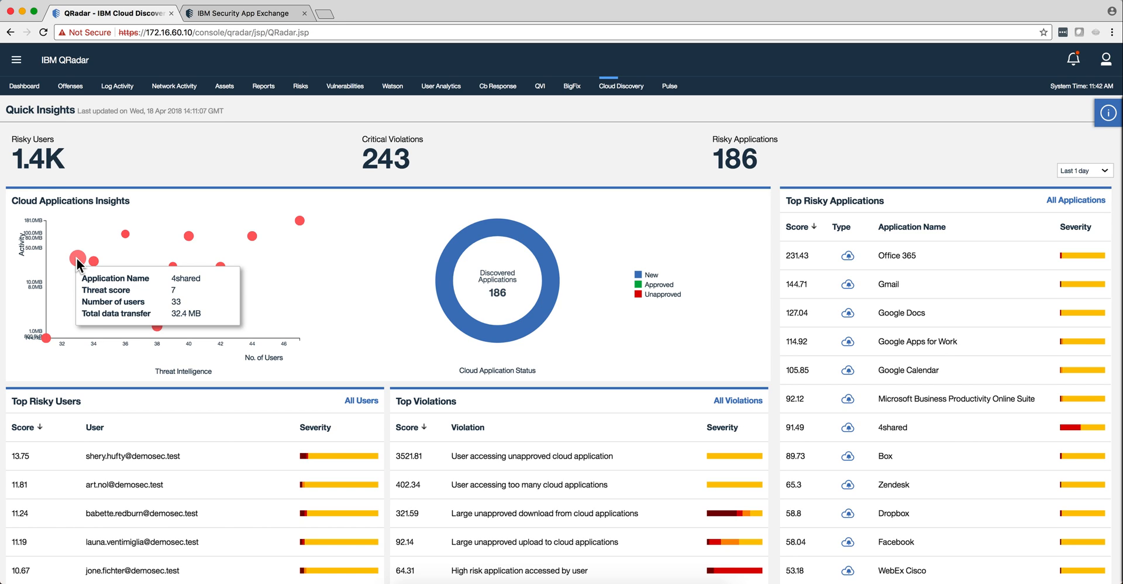
mouse_move(54, 247)
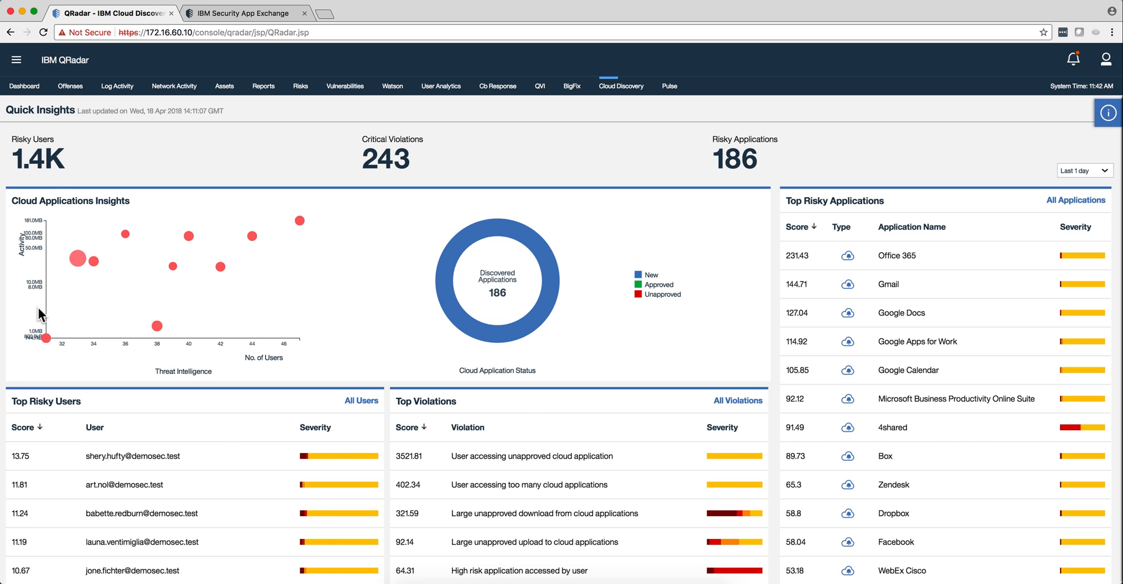
mouse_move(42, 255)
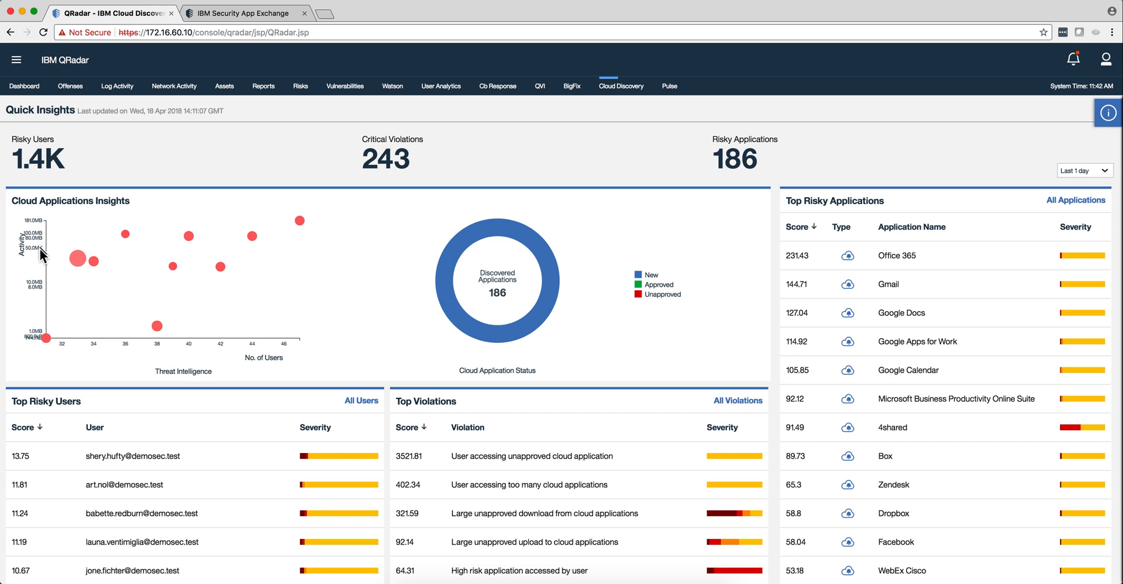
mouse_move(45, 234)
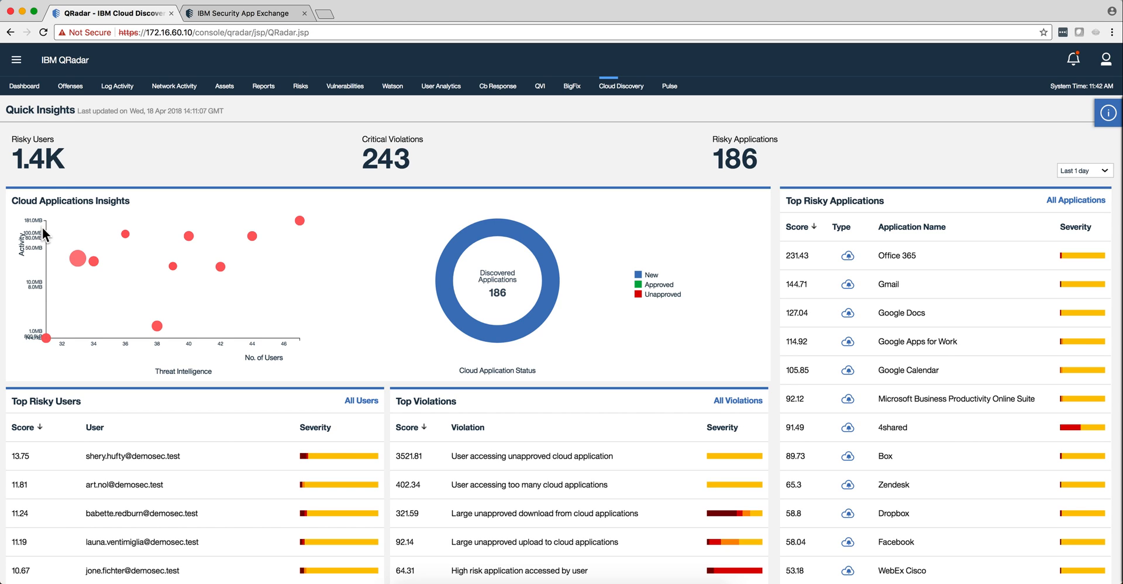
mouse_move(230, 348)
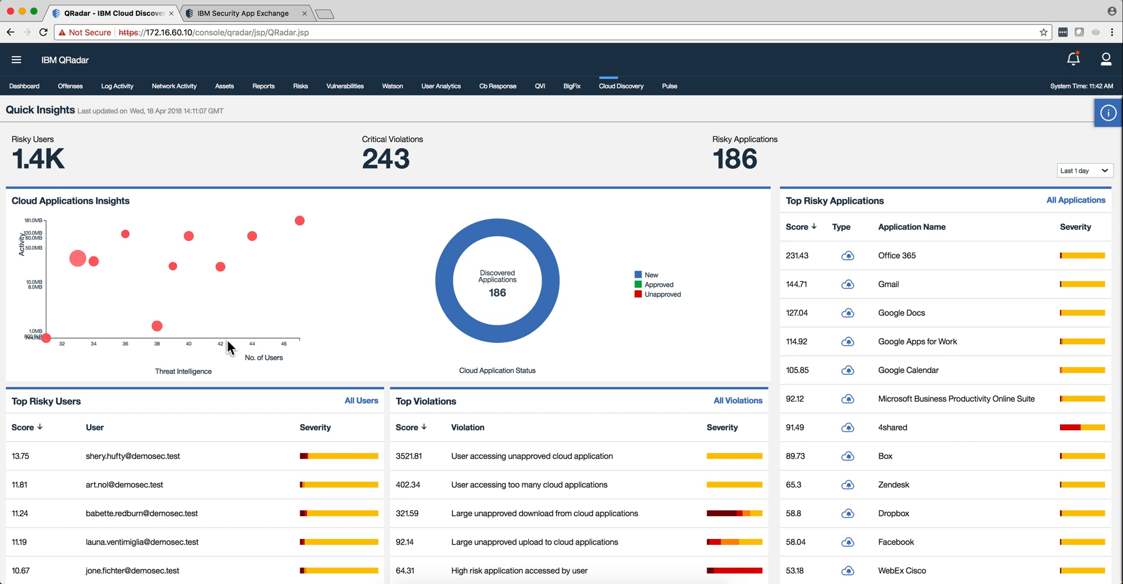
mouse_move(77, 260)
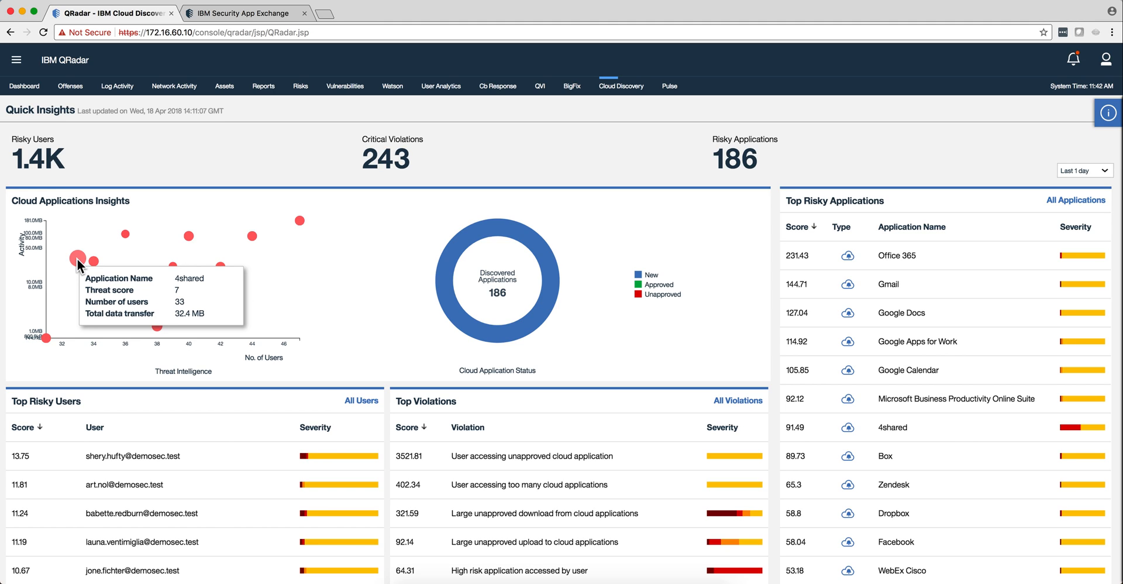
mouse_move(301, 221)
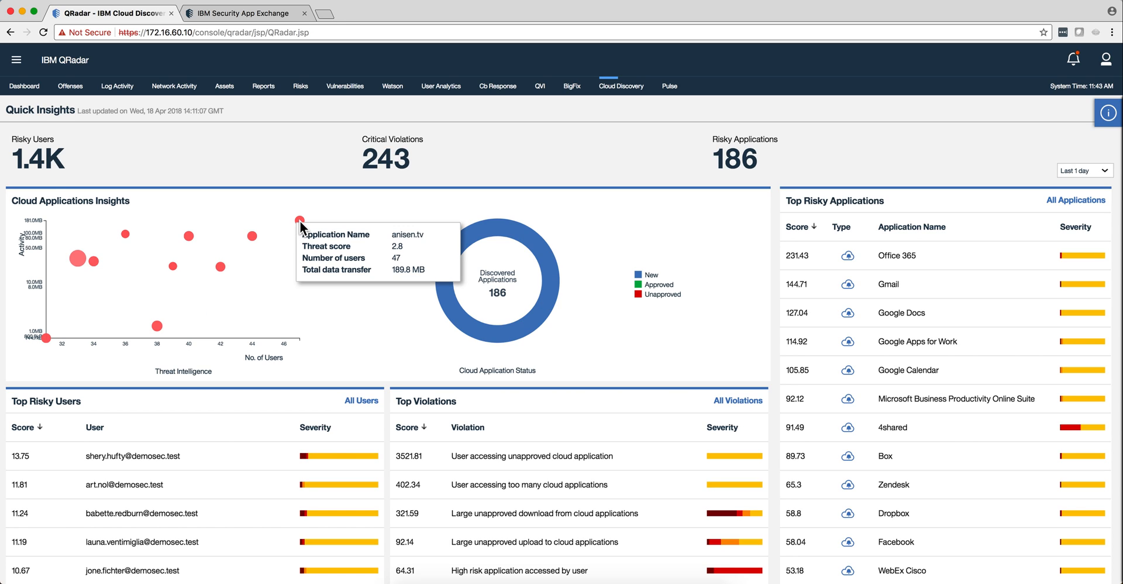
mouse_move(315, 236)
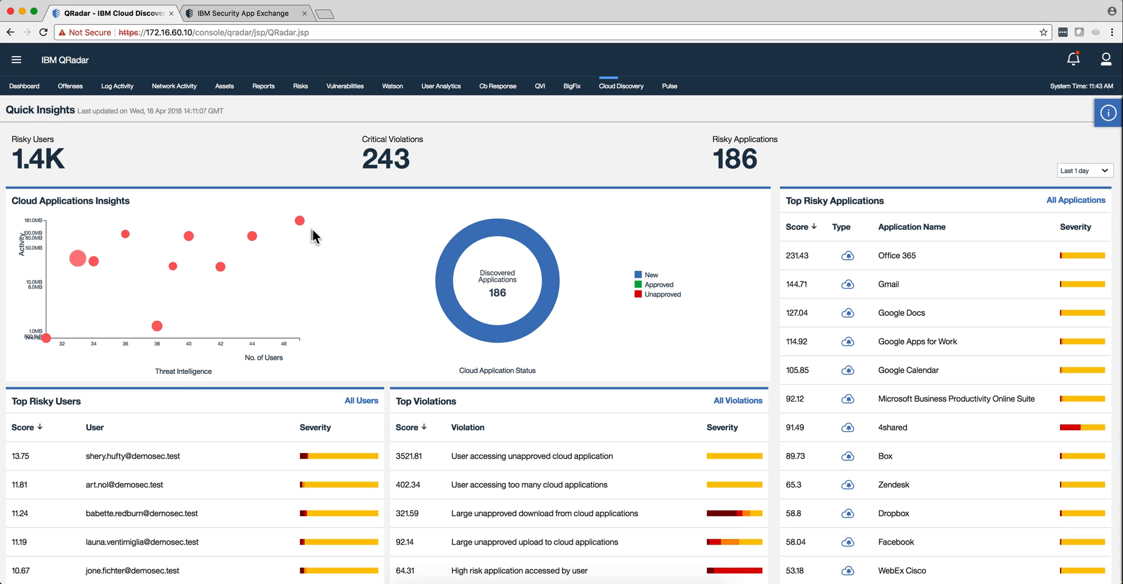
mouse_move(299, 219)
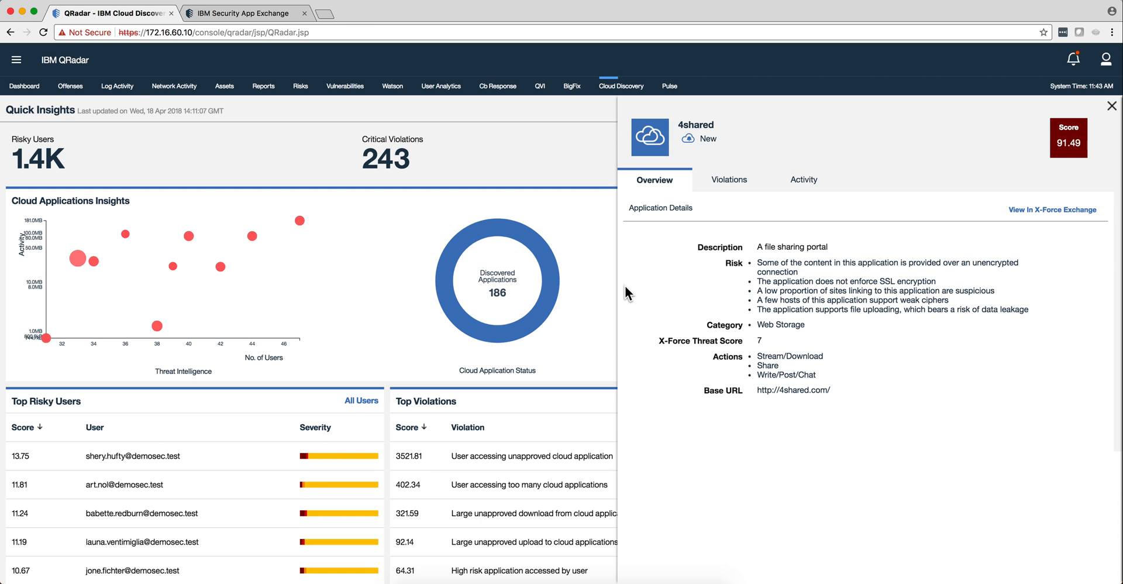
mouse_move(703, 145)
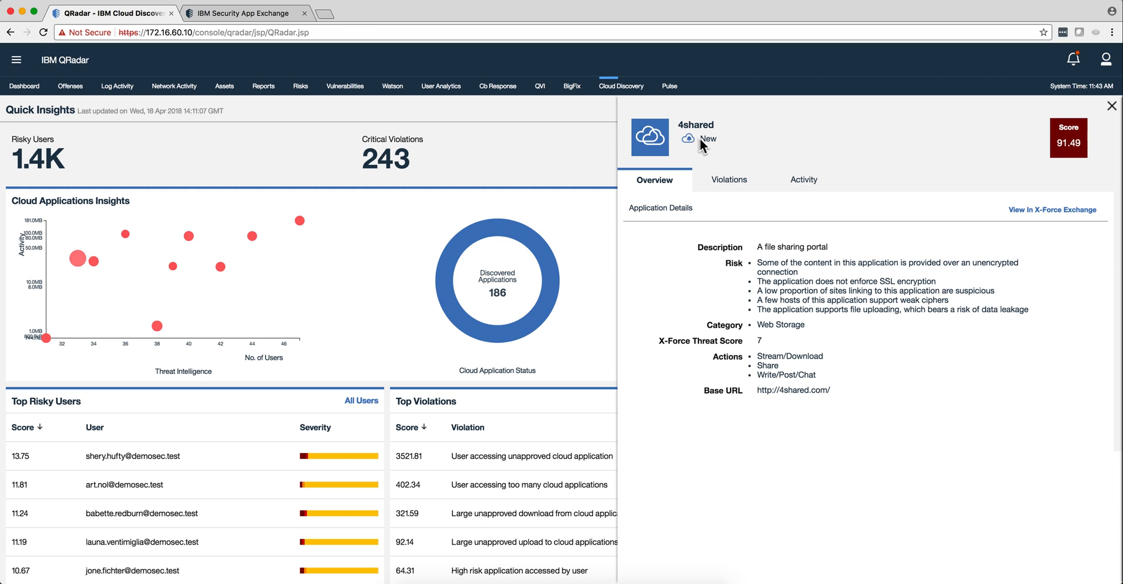
mouse_move(710, 140)
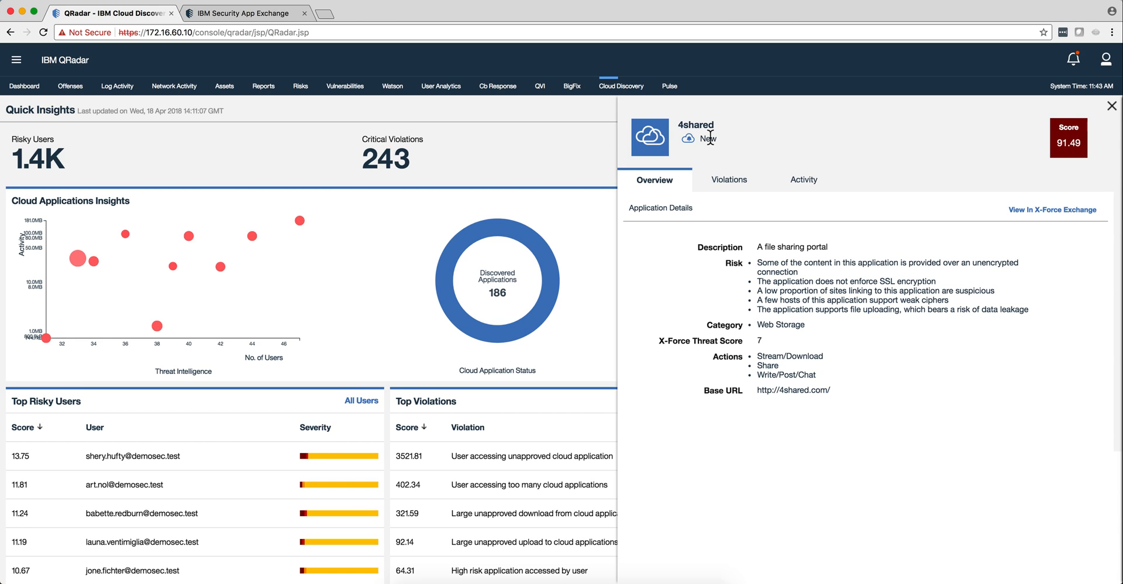
mouse_move(746, 254)
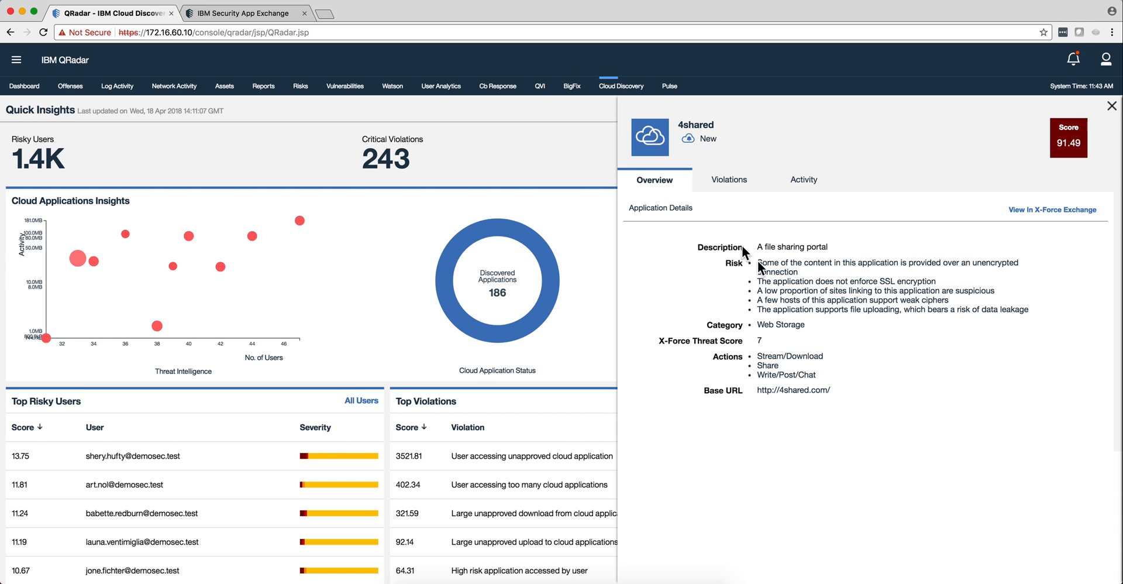
mouse_move(809, 302)
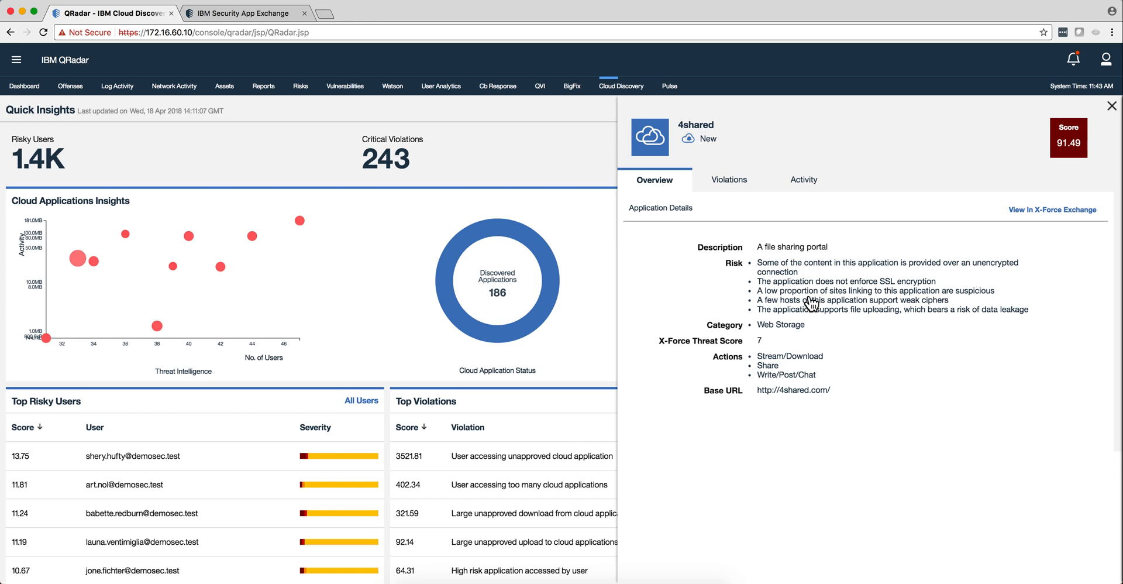
mouse_move(809, 286)
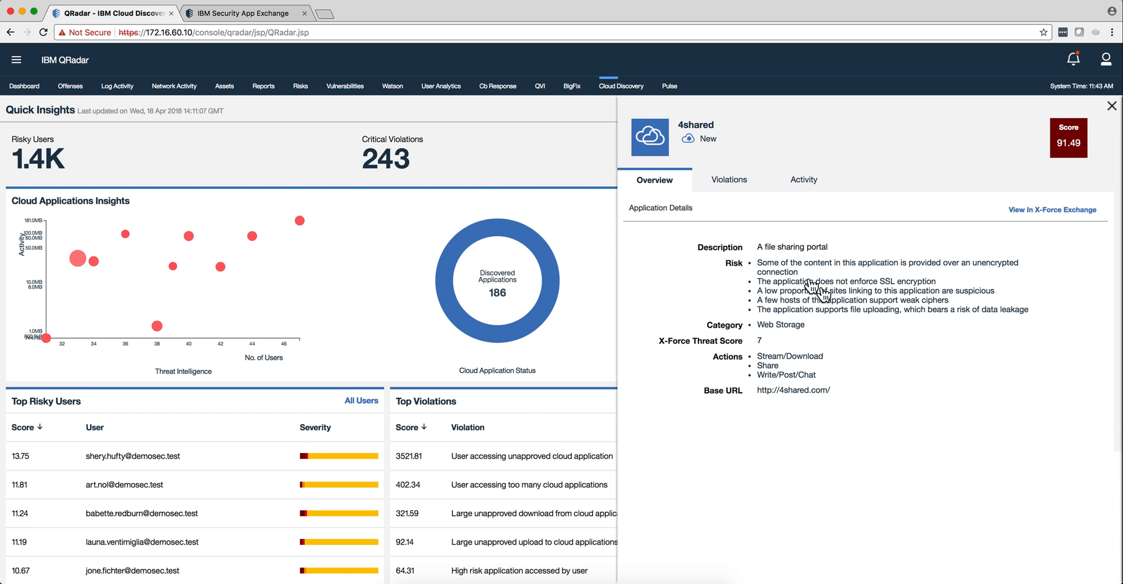
mouse_move(1040, 218)
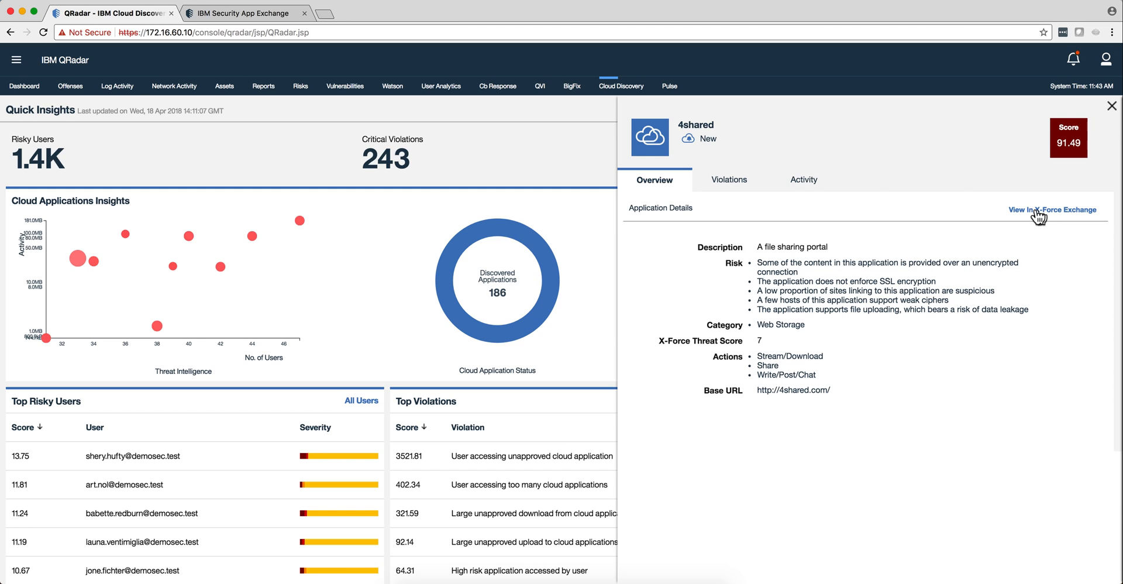
mouse_move(729, 179)
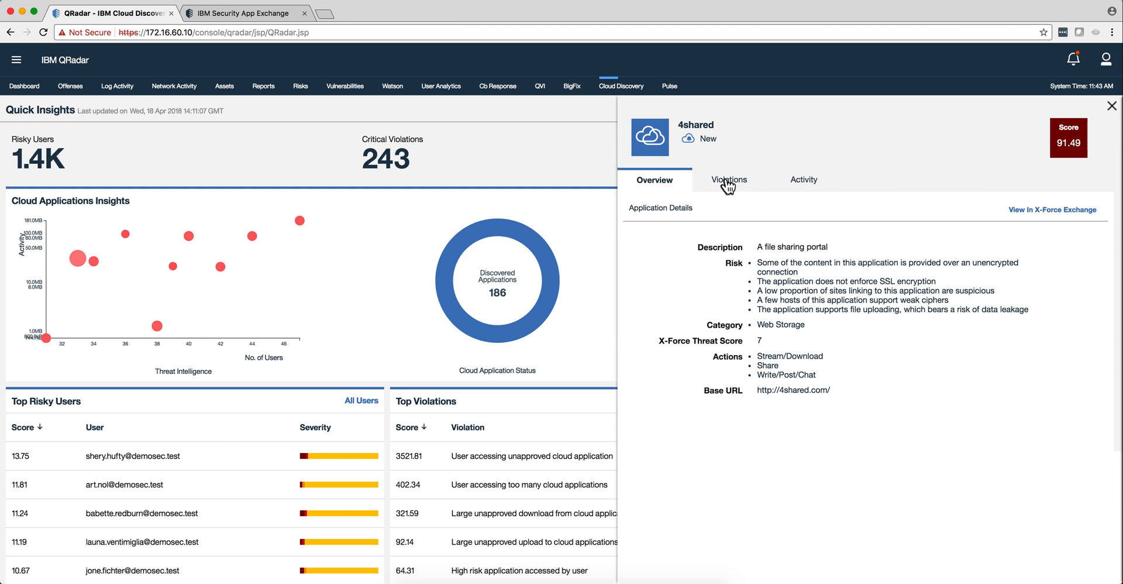
List the high-risk violations by user recorded for 4shared.
click(728, 180)
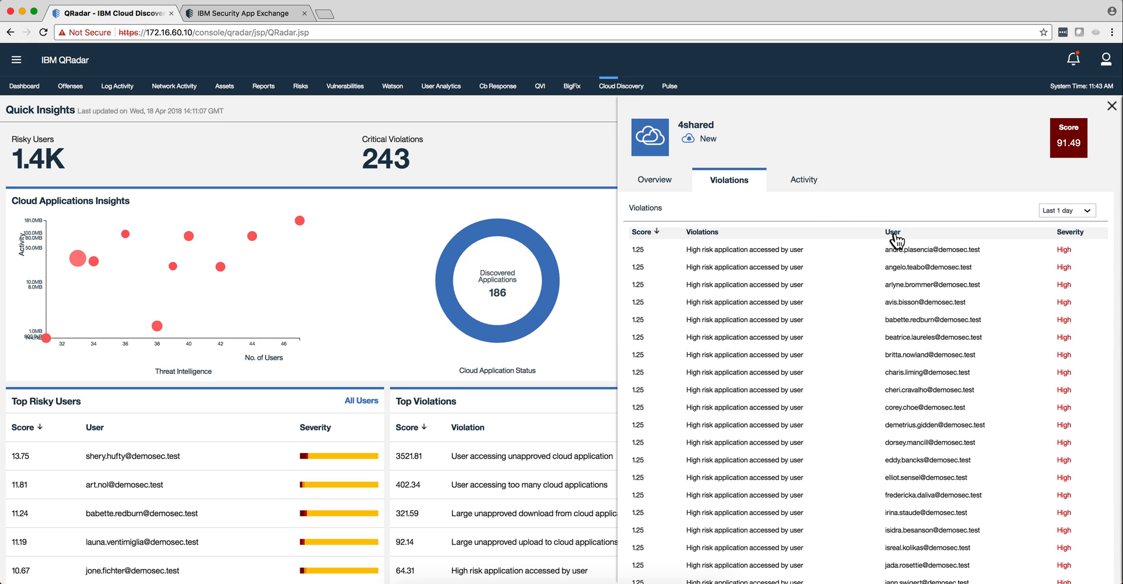
mouse_move(914, 263)
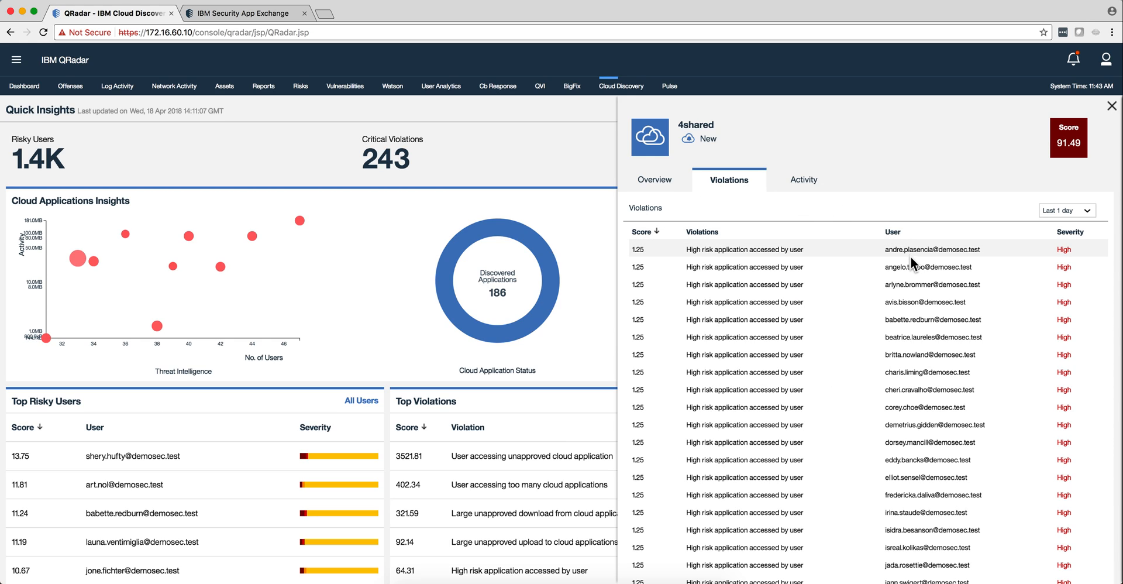
mouse_move(914, 354)
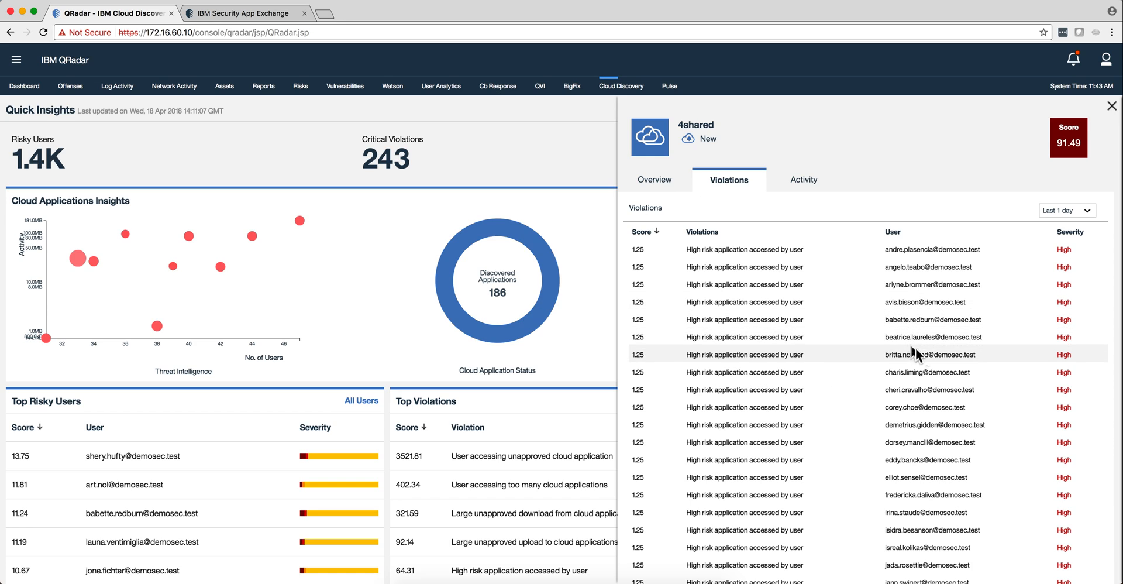
mouse_move(933, 442)
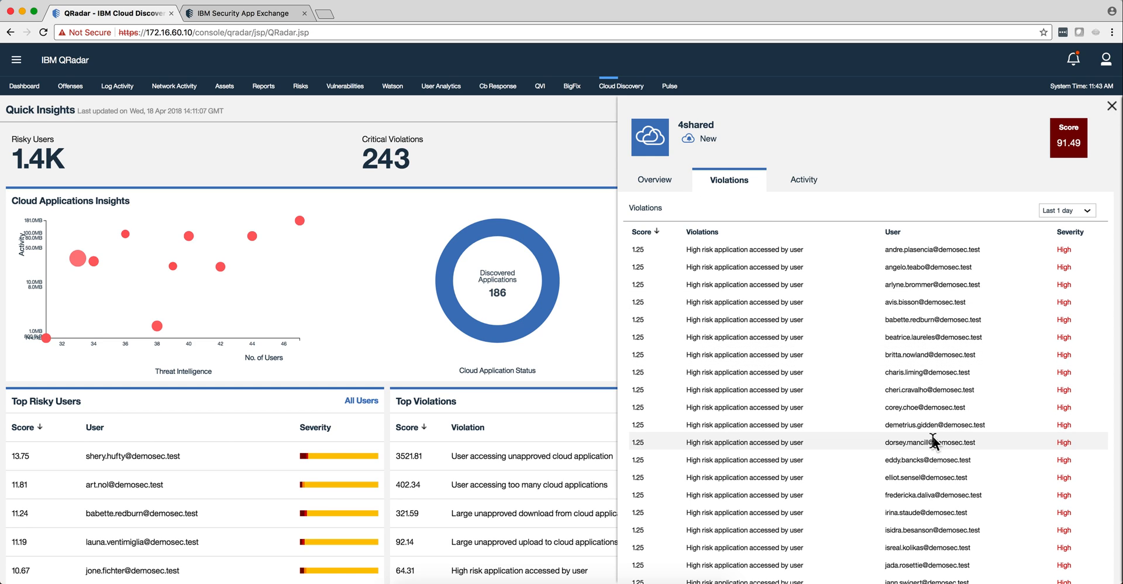
mouse_move(786, 160)
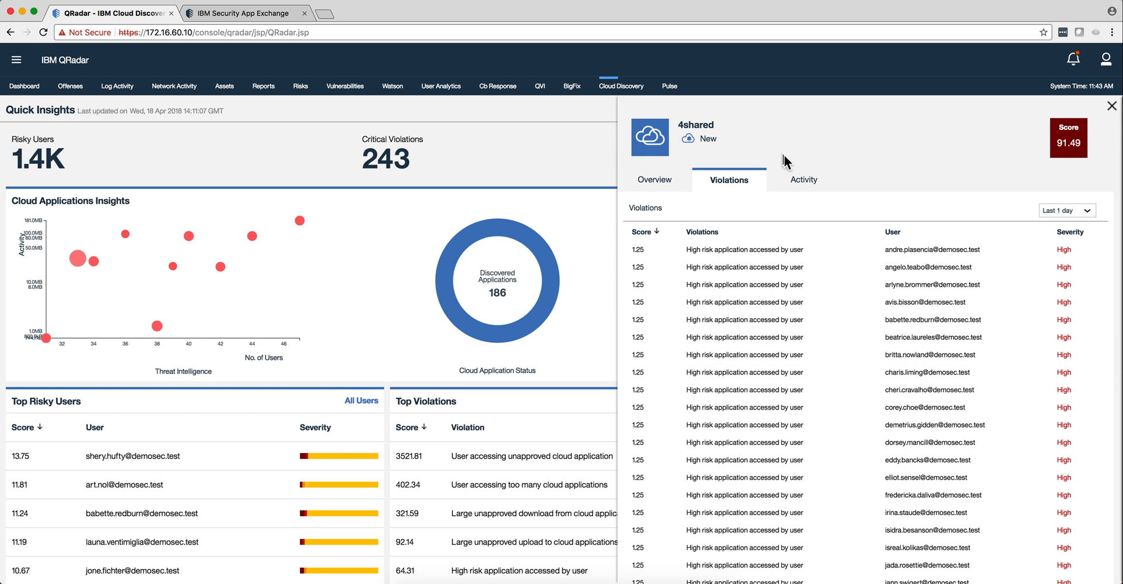
Show per-user 4shared activity for the last 1 day with data sent, received and access counts.
click(802, 179)
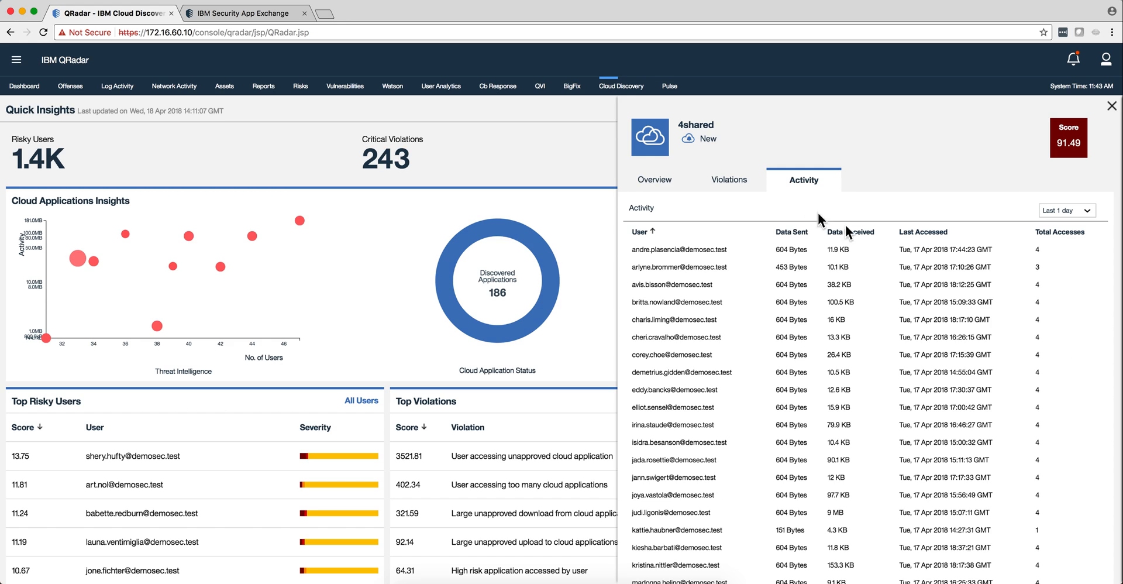
click(1066, 209)
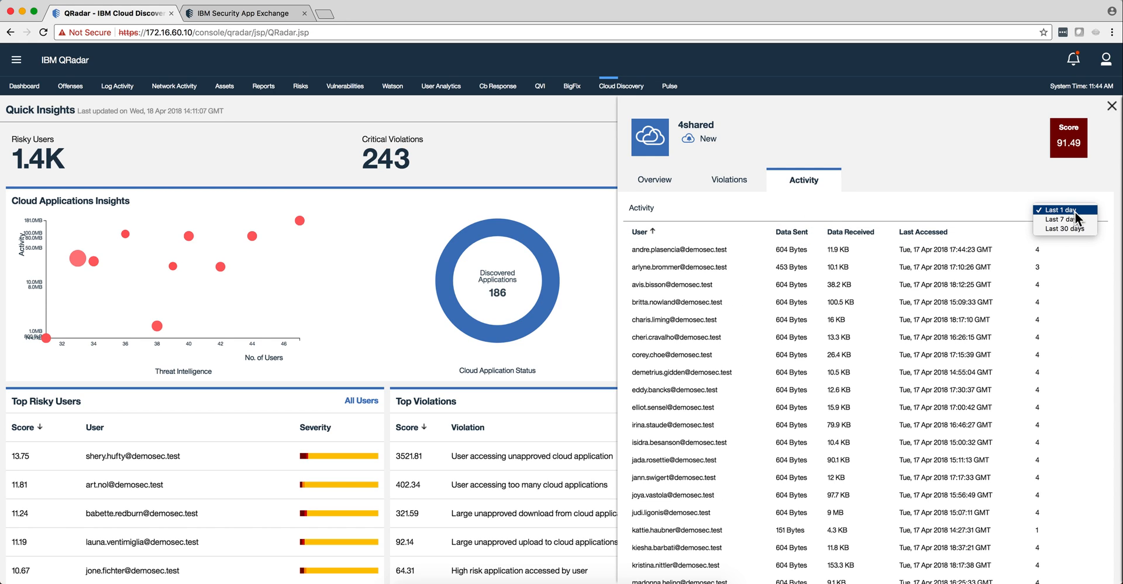
click(1060, 209)
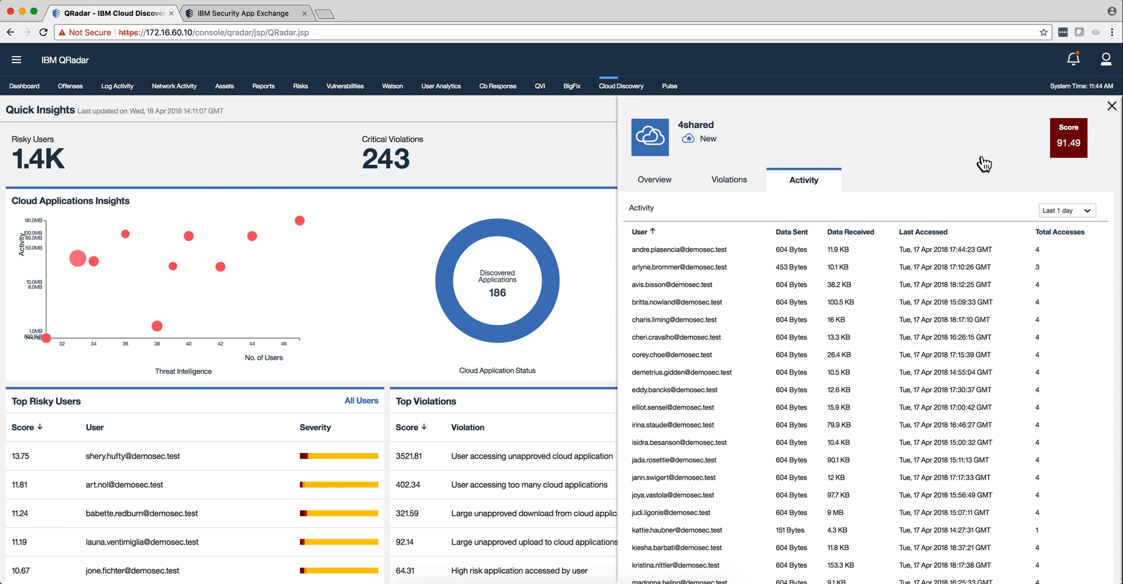
mouse_move(877, 208)
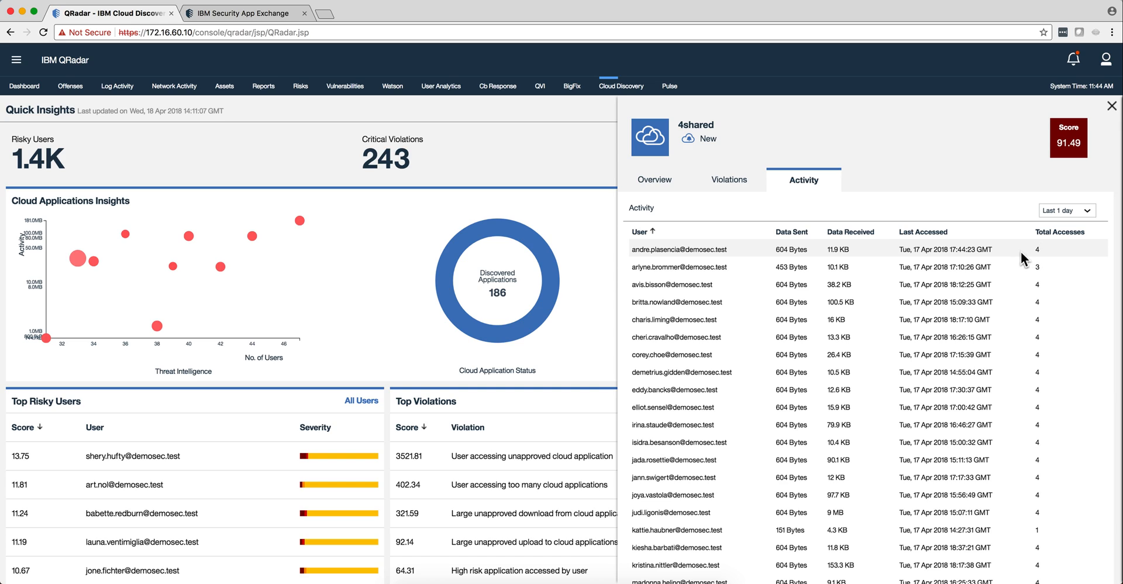
mouse_move(1022, 353)
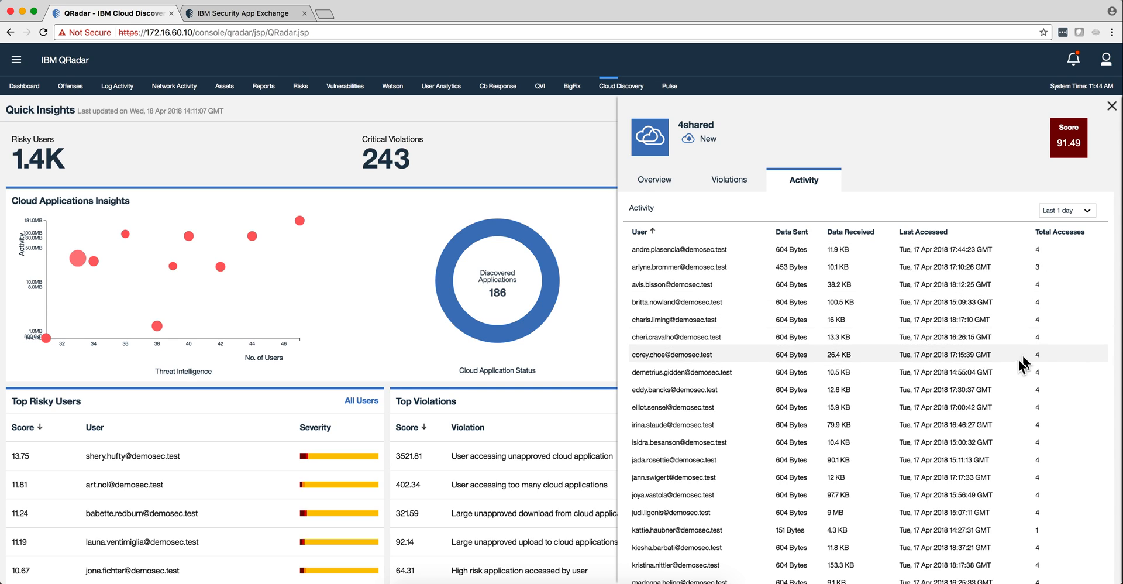
mouse_move(772, 342)
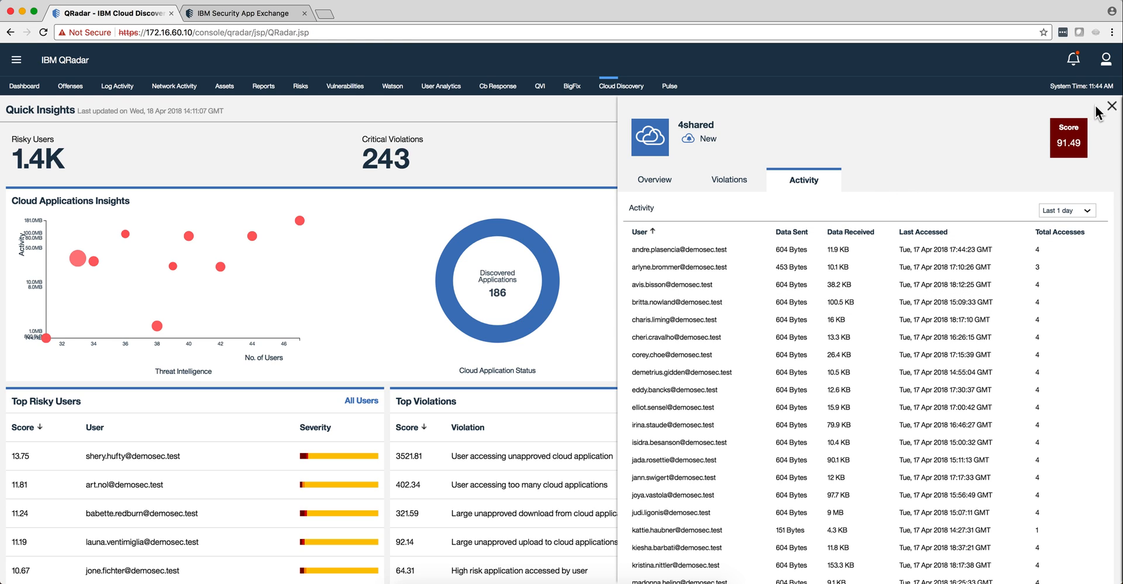
mouse_move(1114, 109)
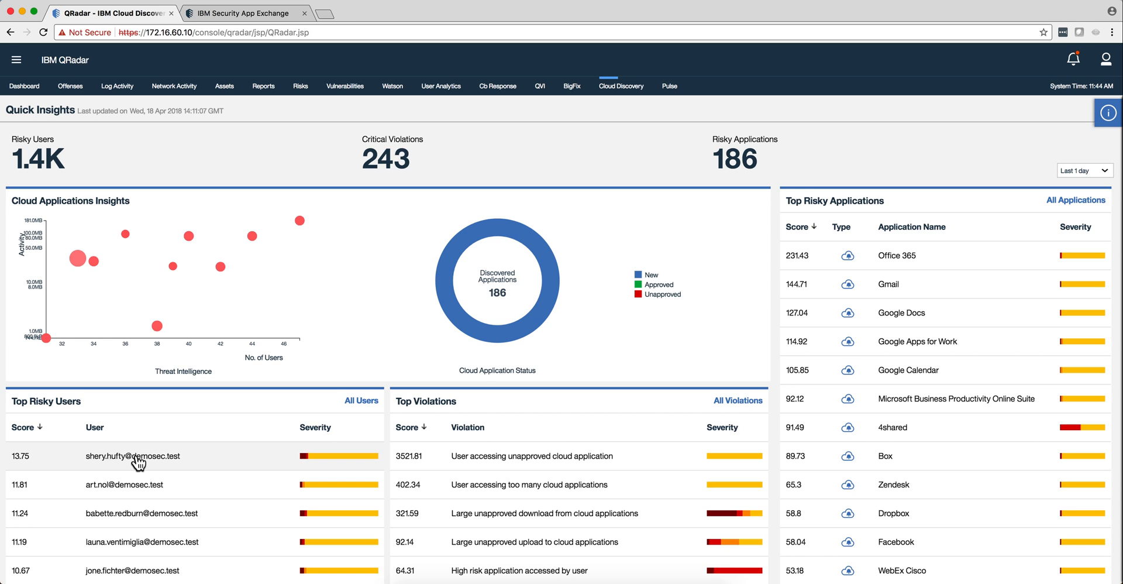
mouse_move(164, 464)
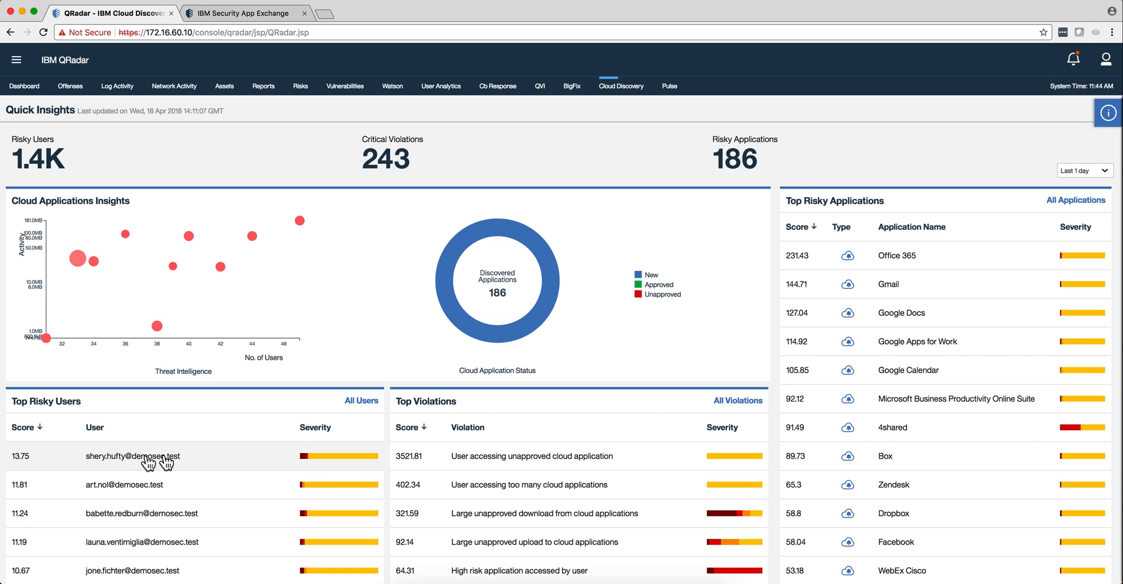
mouse_move(509, 570)
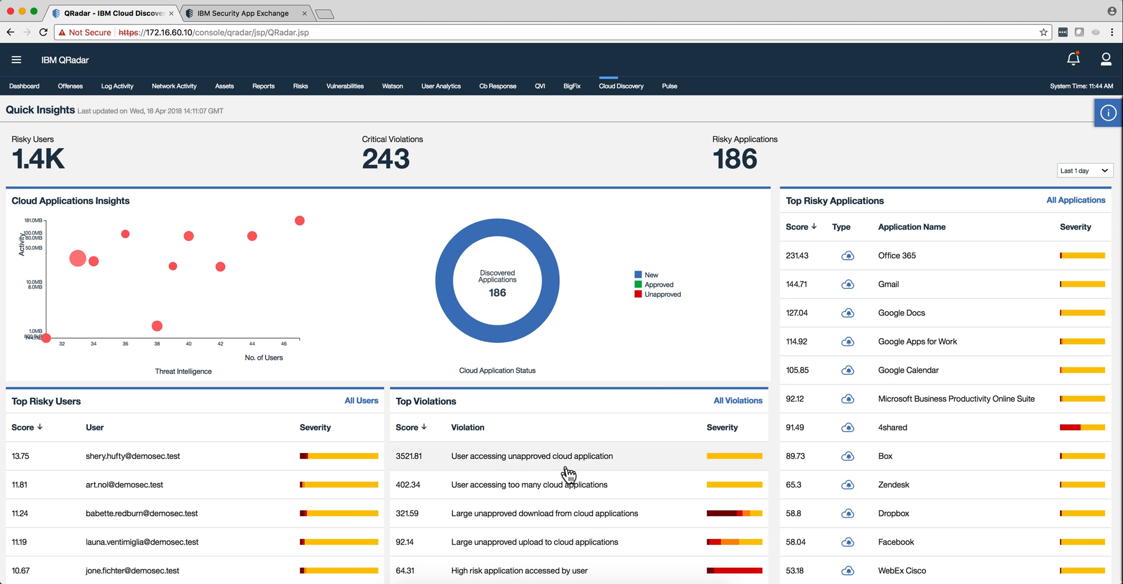
click(532, 455)
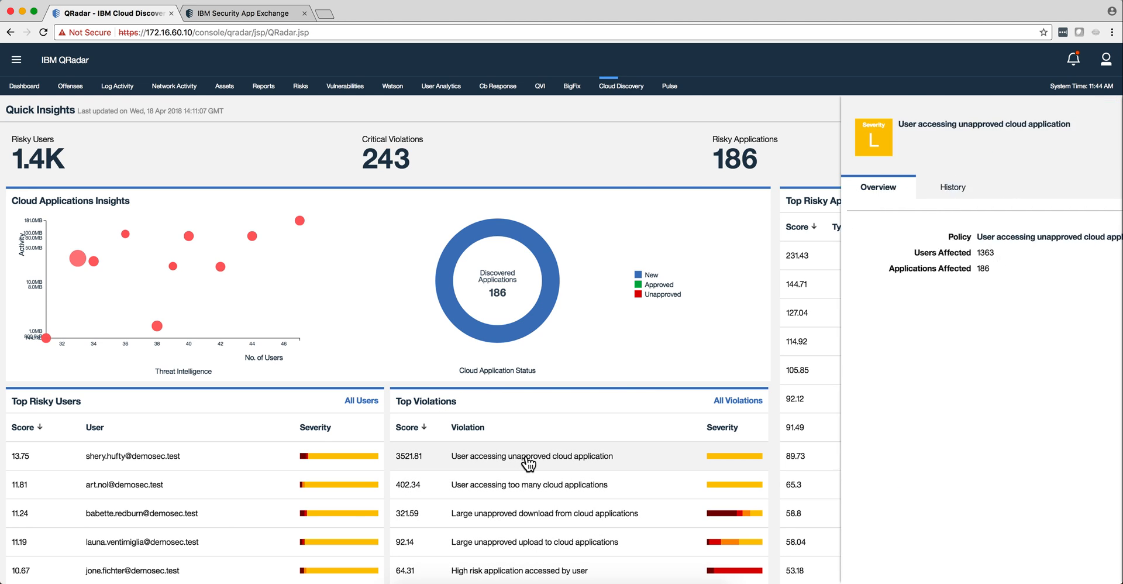
click(531, 455)
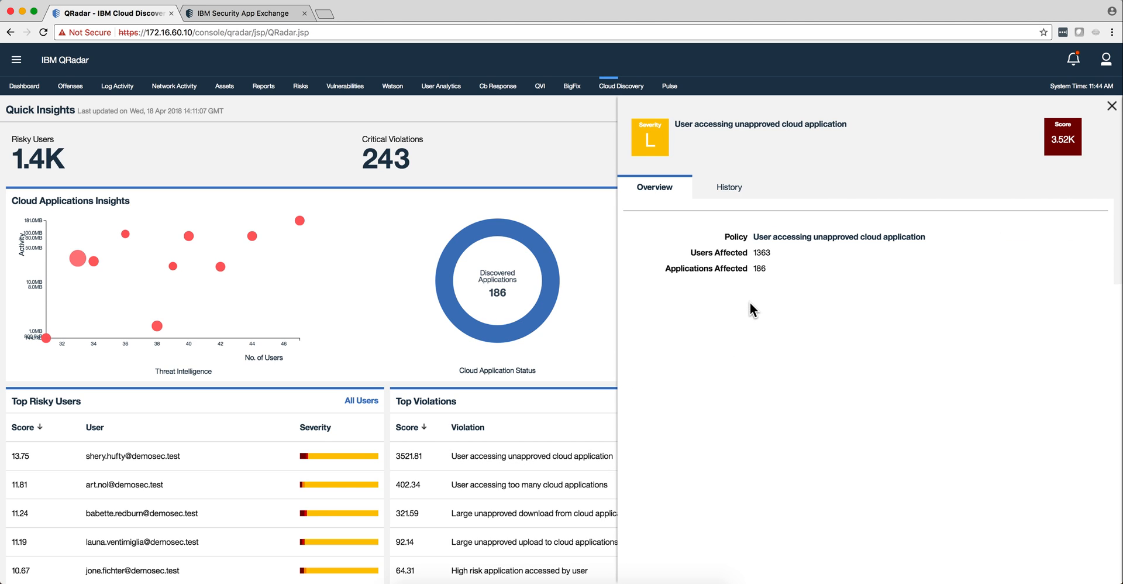
mouse_move(1111, 106)
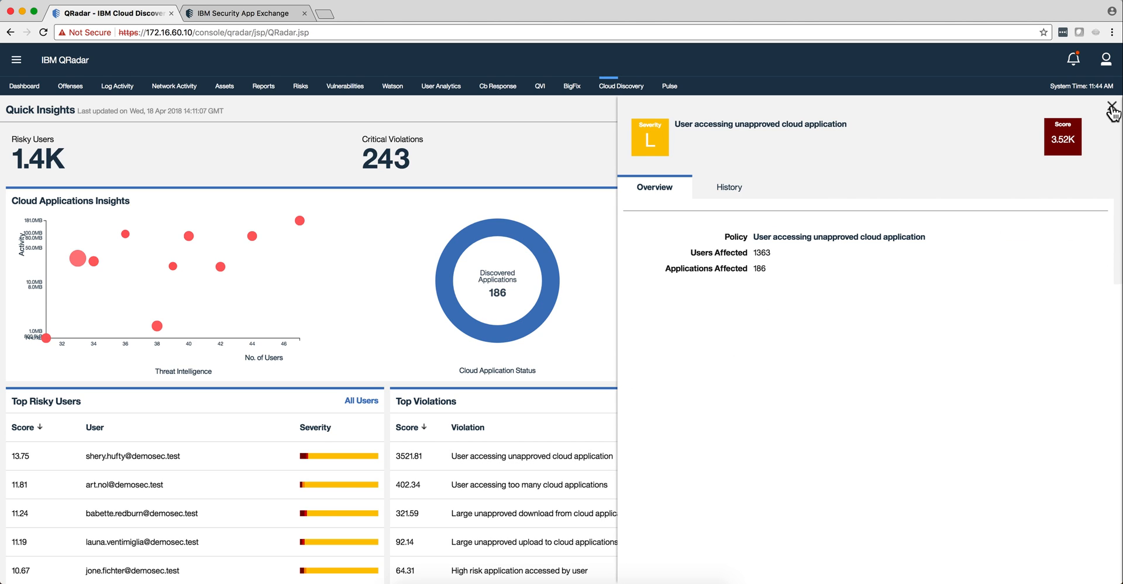
click(1113, 108)
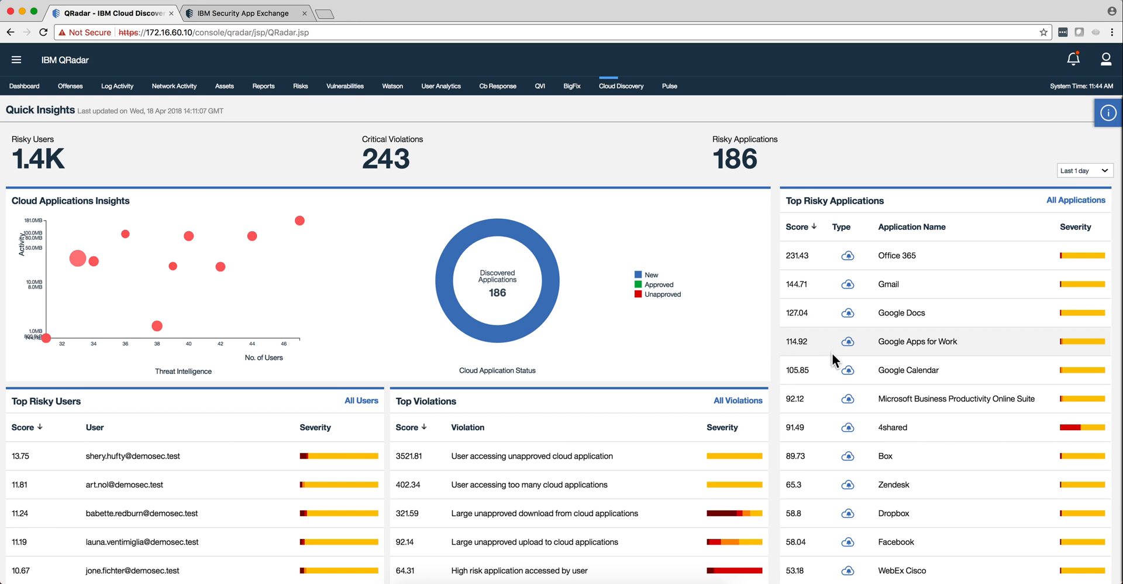
mouse_move(780, 435)
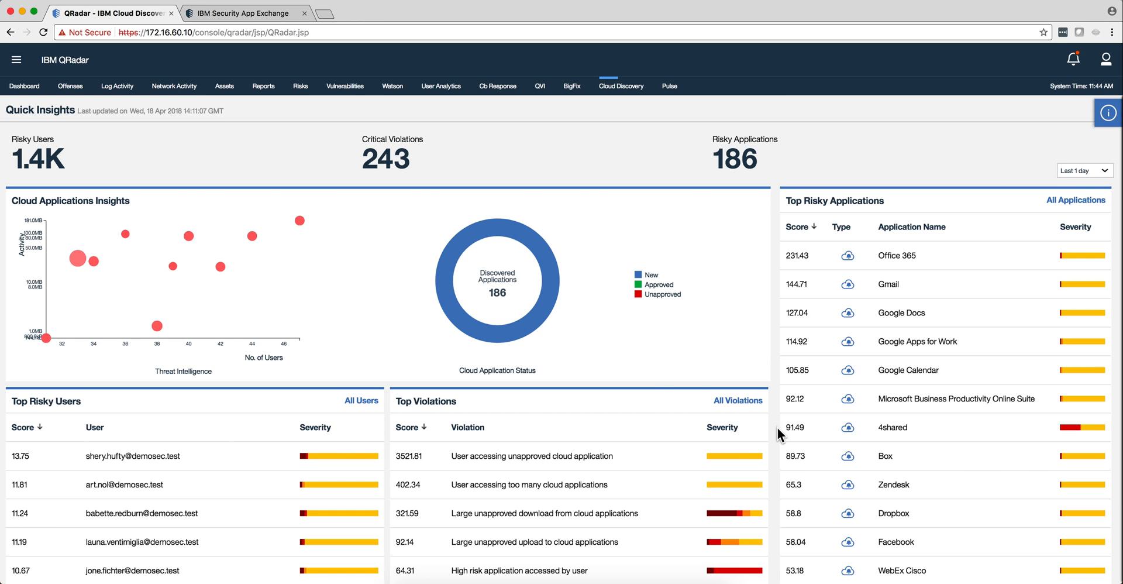
mouse_move(77, 258)
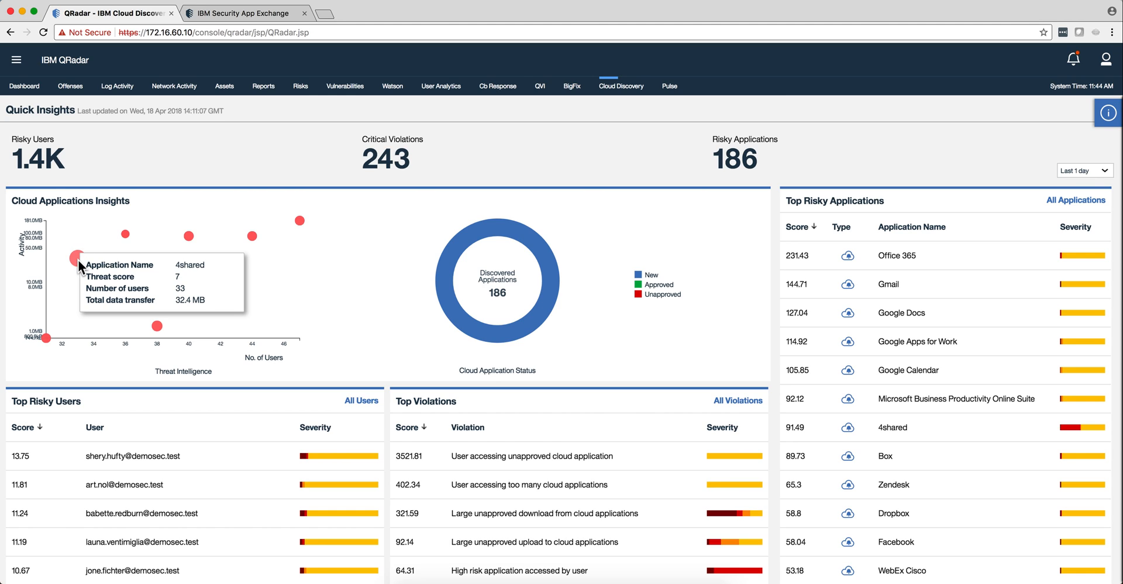
click(78, 256)
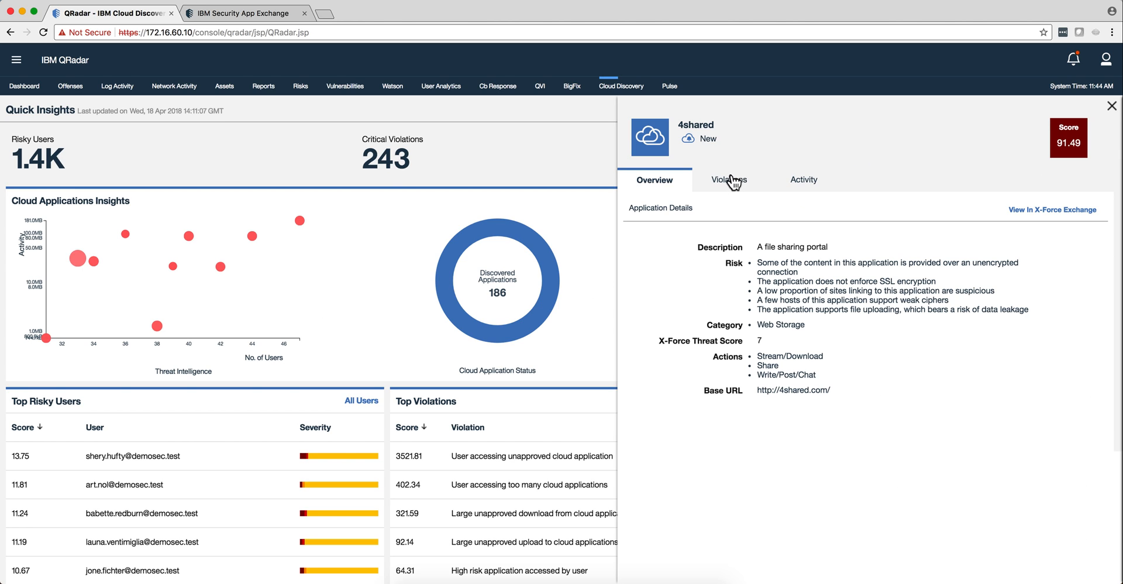
click(728, 180)
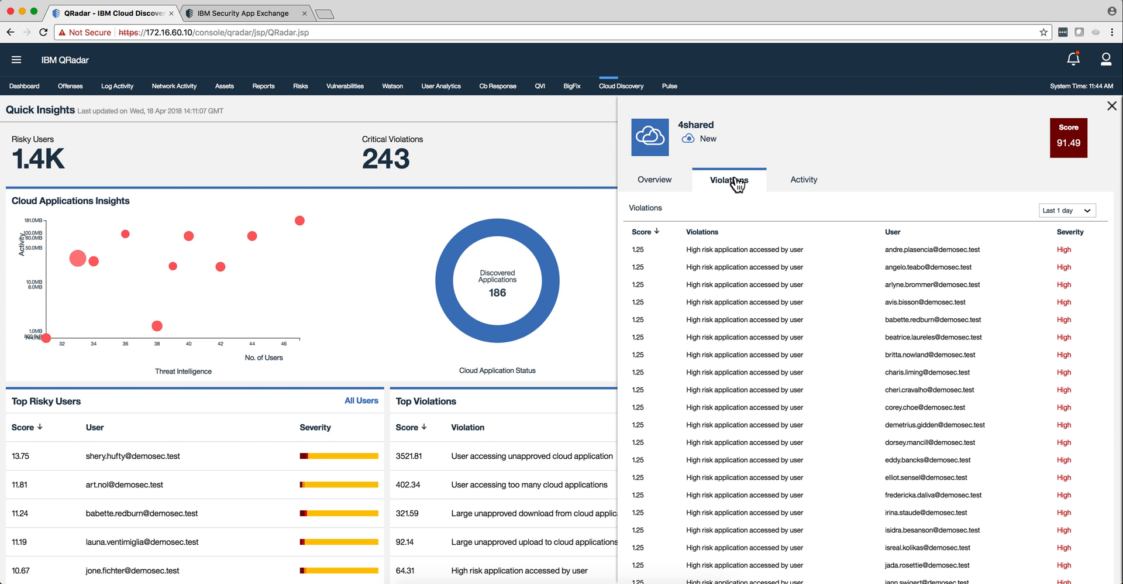
mouse_move(797, 185)
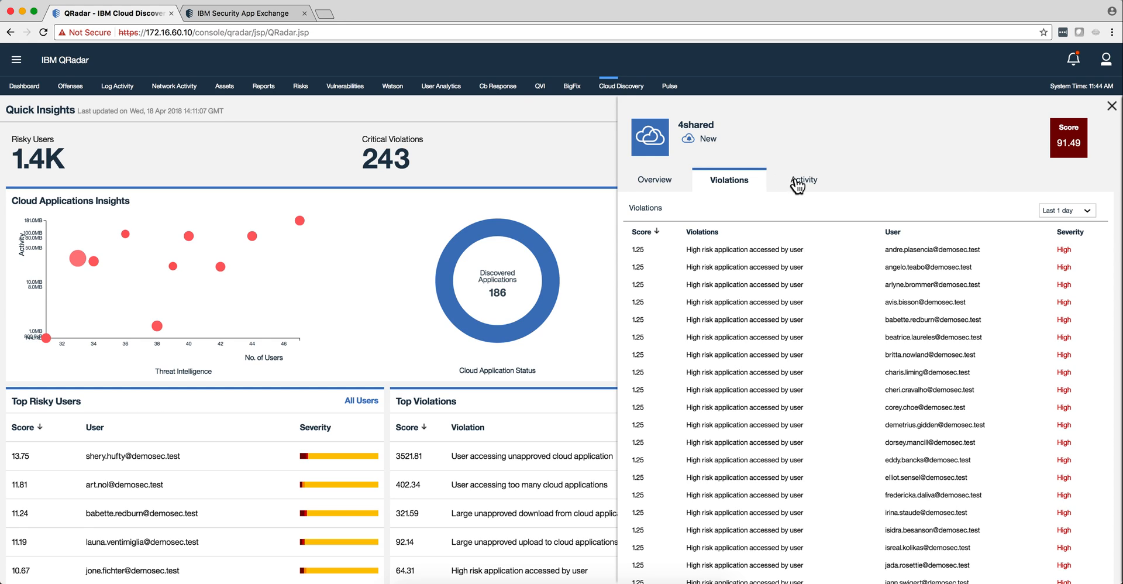
mouse_move(814, 266)
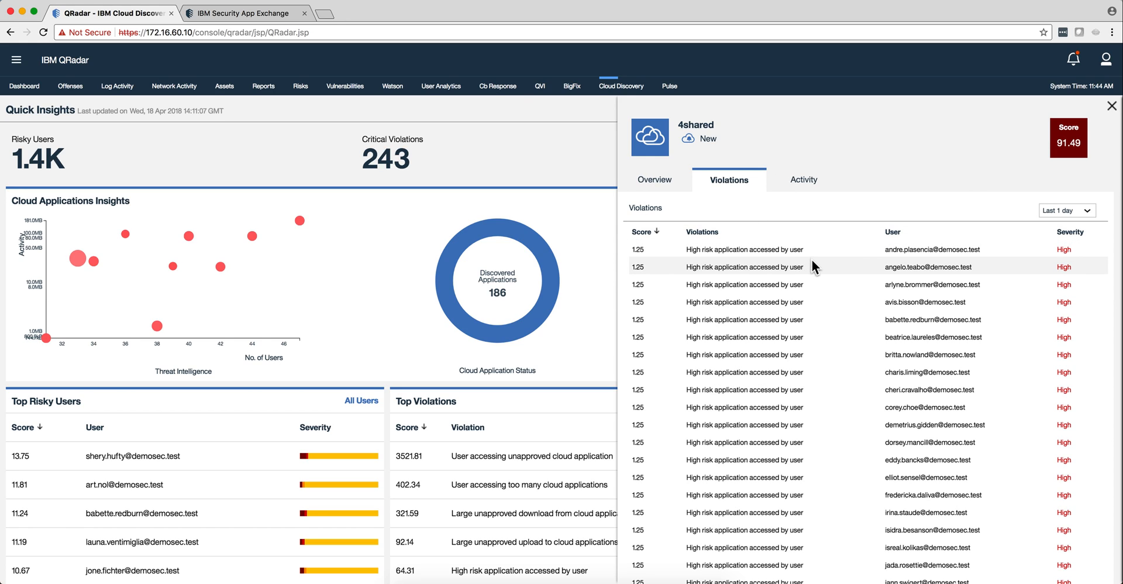
mouse_move(712, 251)
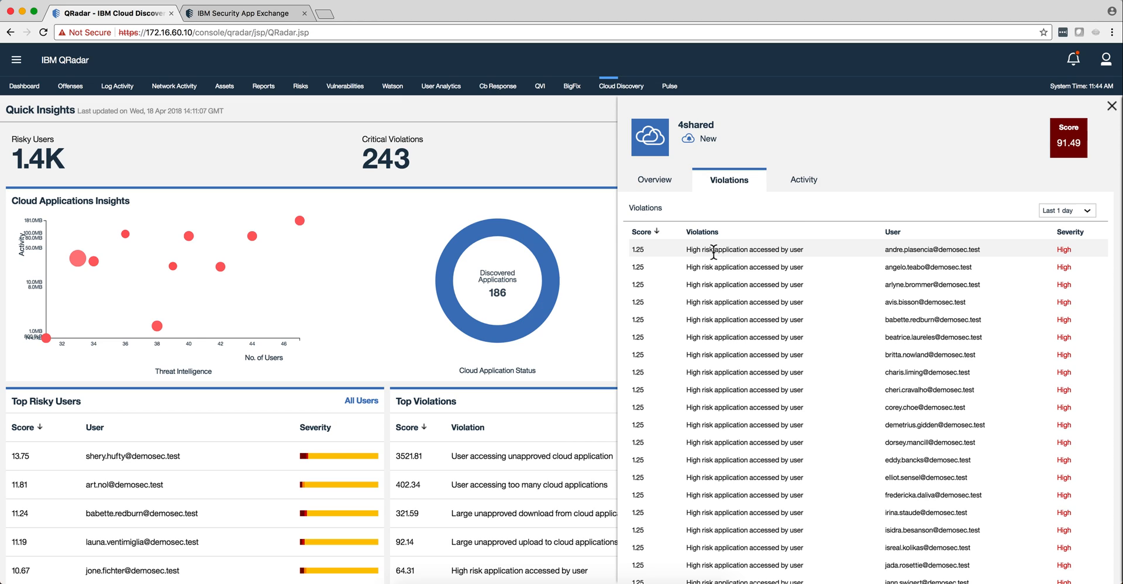
click(803, 179)
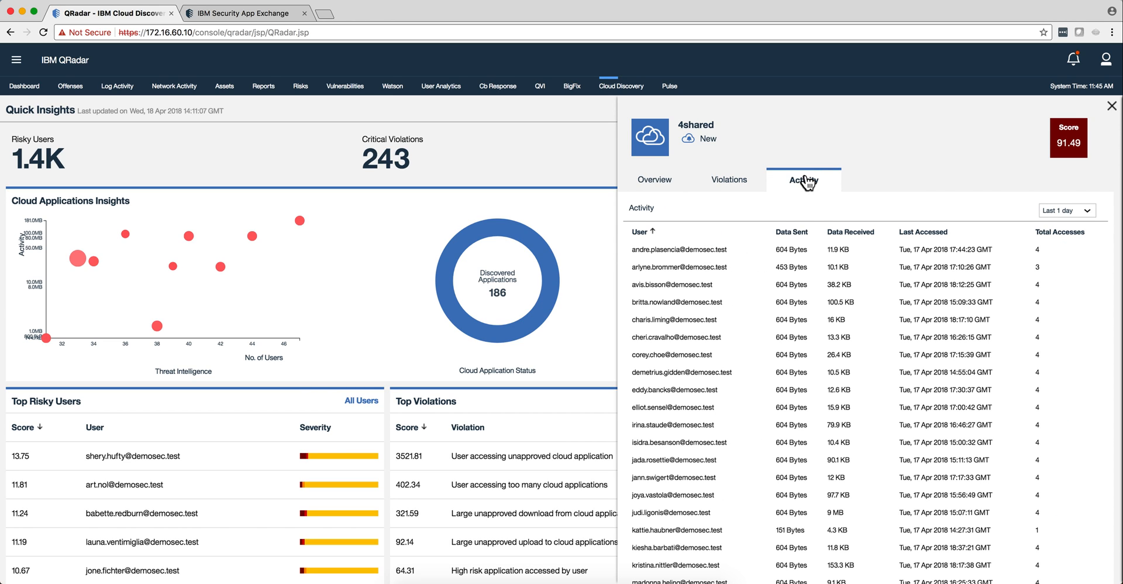
mouse_move(935, 133)
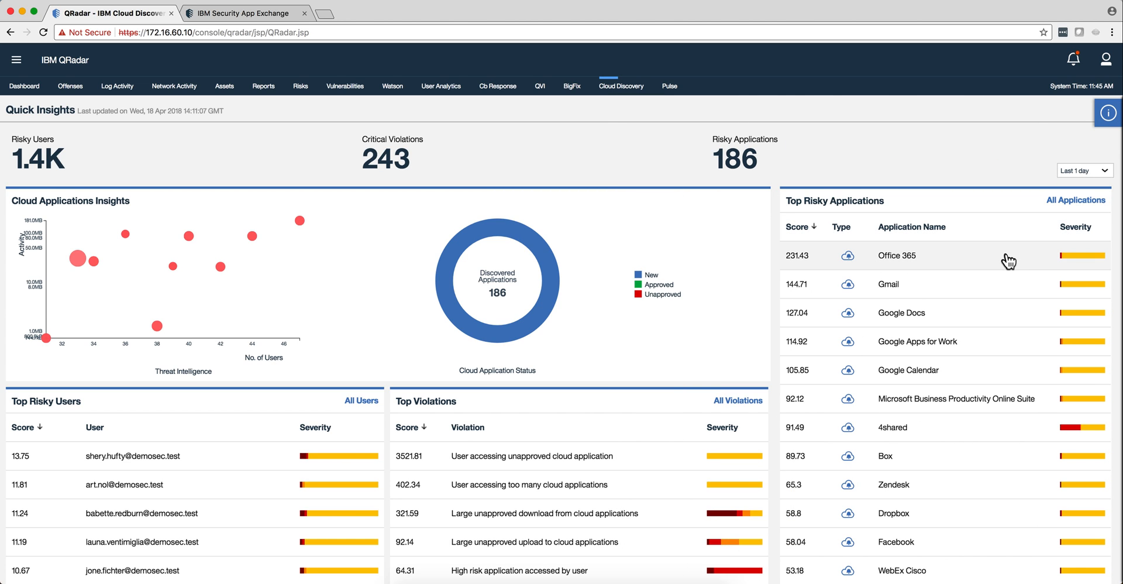
mouse_move(885, 458)
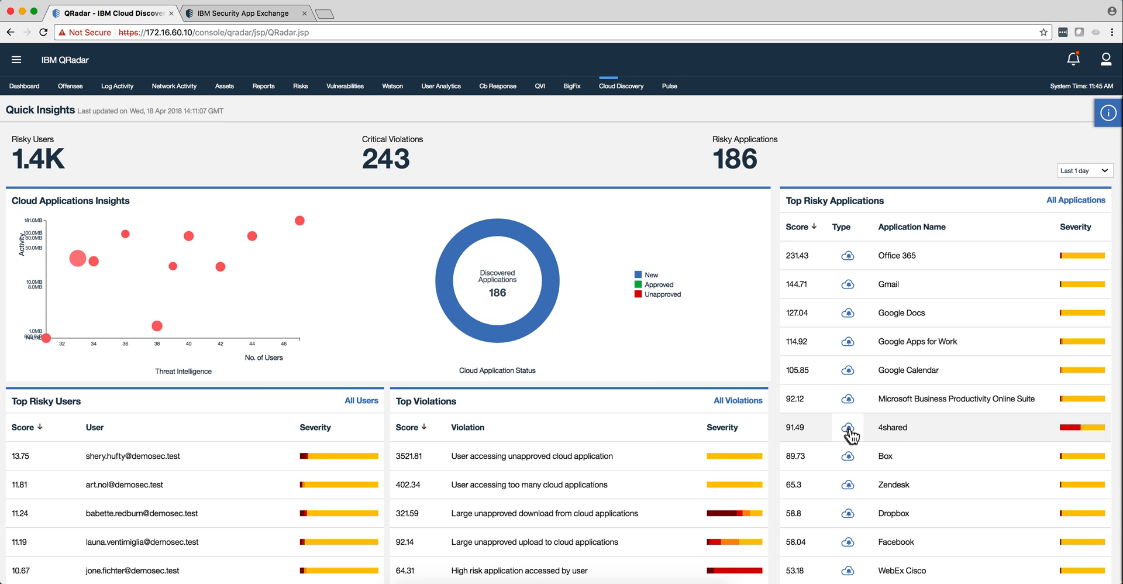
Set 4shared's approval status to Unapproved from Top Risky Applications.
click(848, 426)
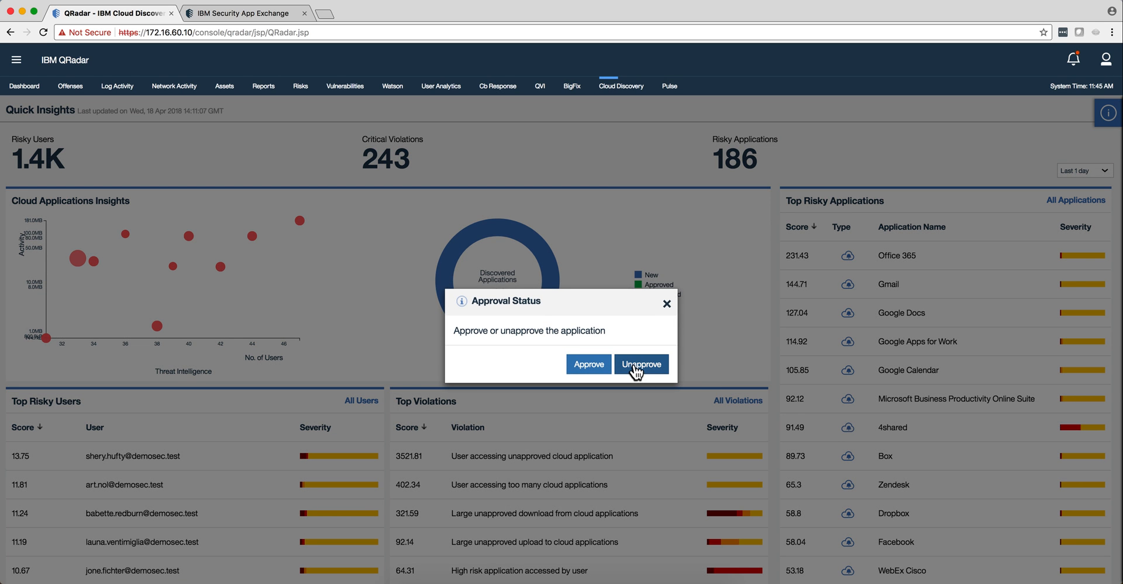
click(639, 364)
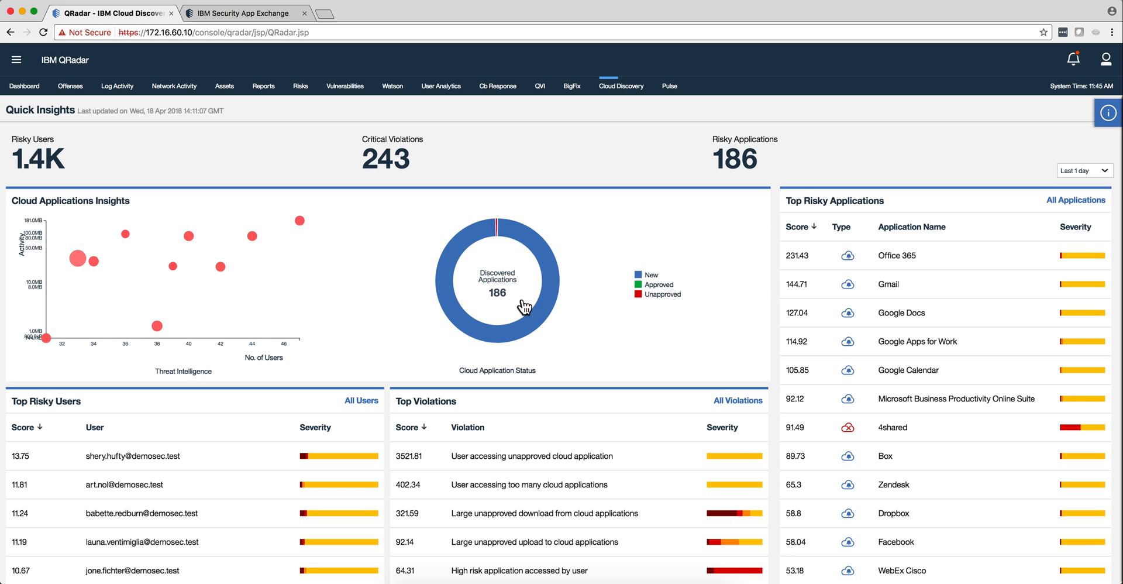
mouse_move(620, 311)
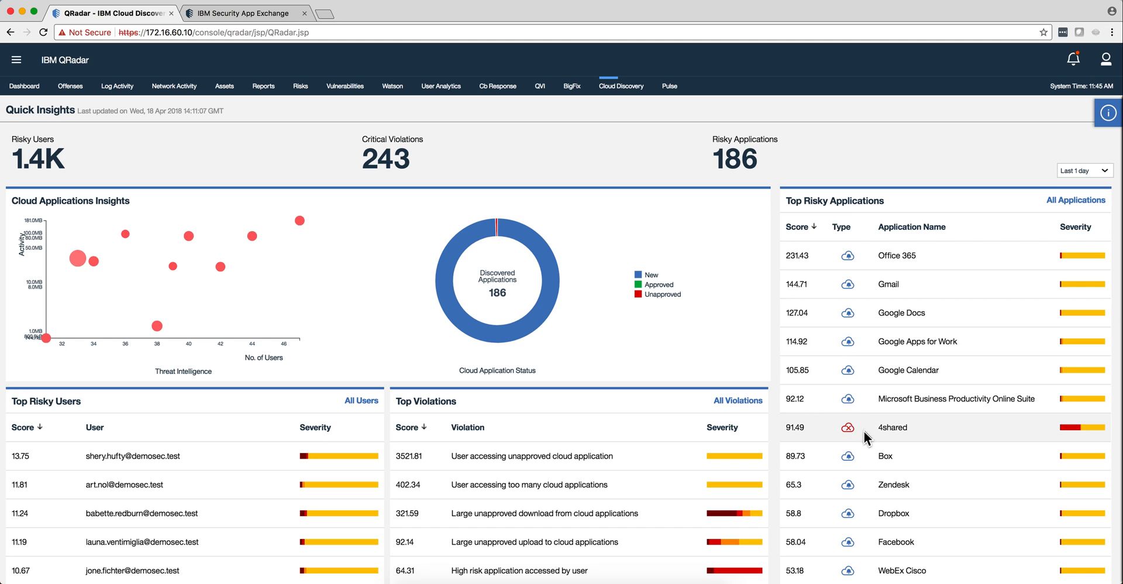
mouse_move(847, 427)
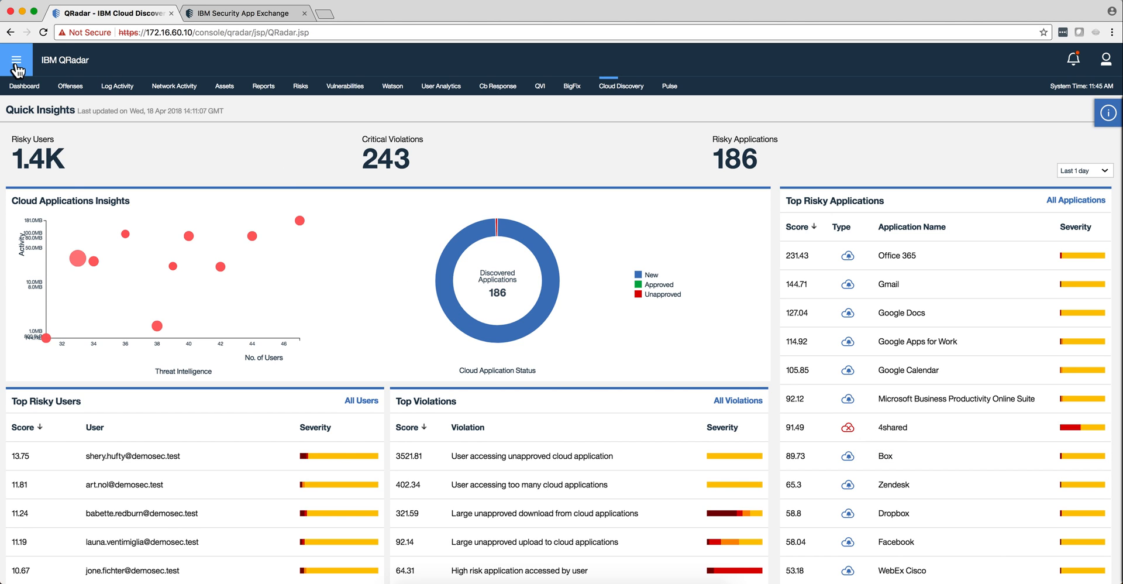
View Analytics Settings: 12-hour risk analysis frequency and 0.01 decay factor, then return to the dashboard.
click(16, 60)
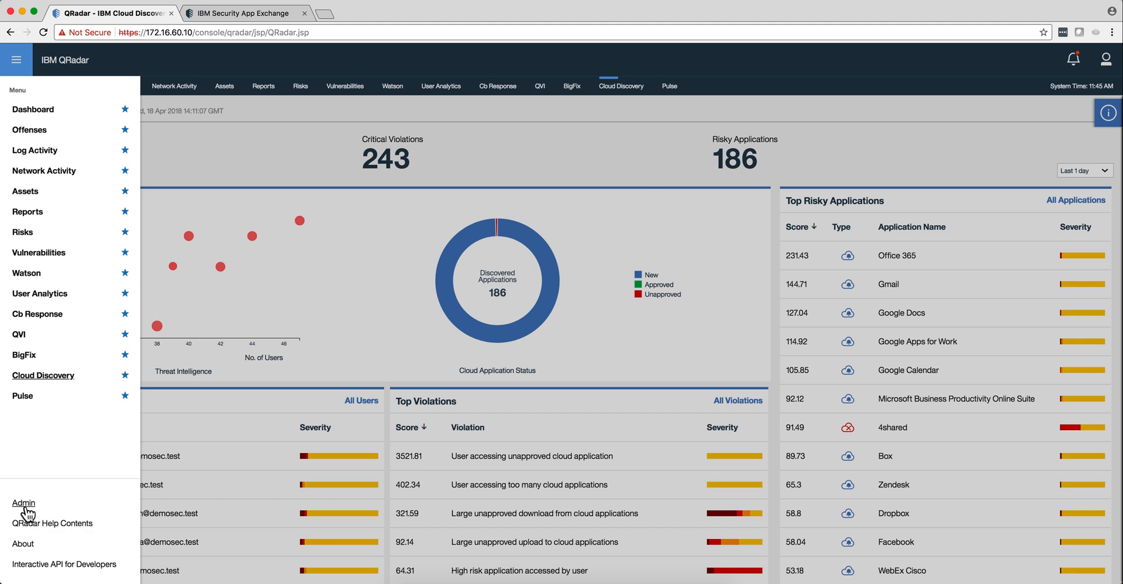
click(23, 501)
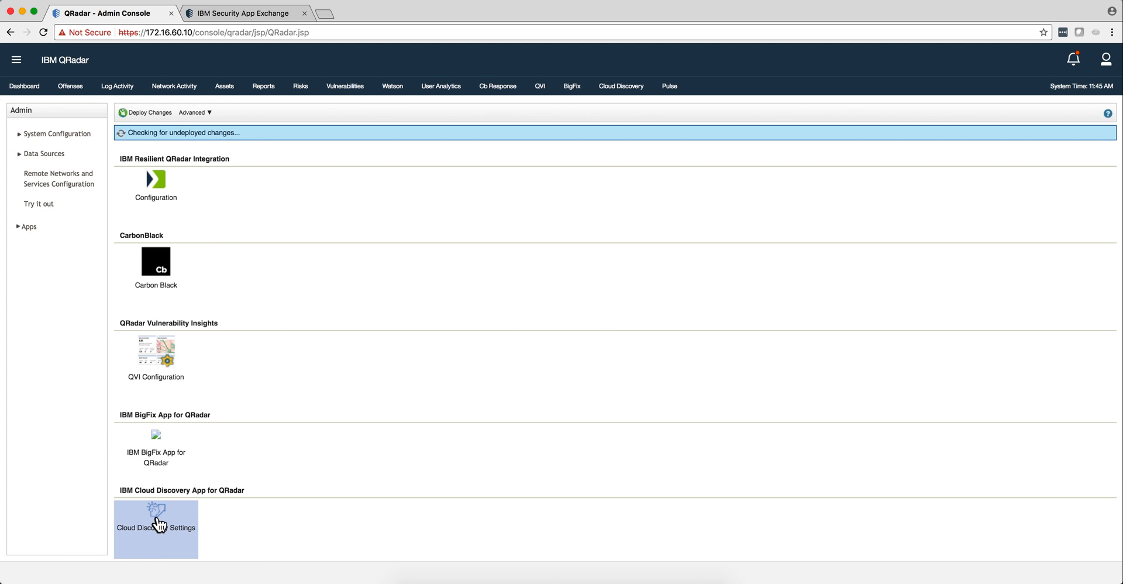
click(156, 520)
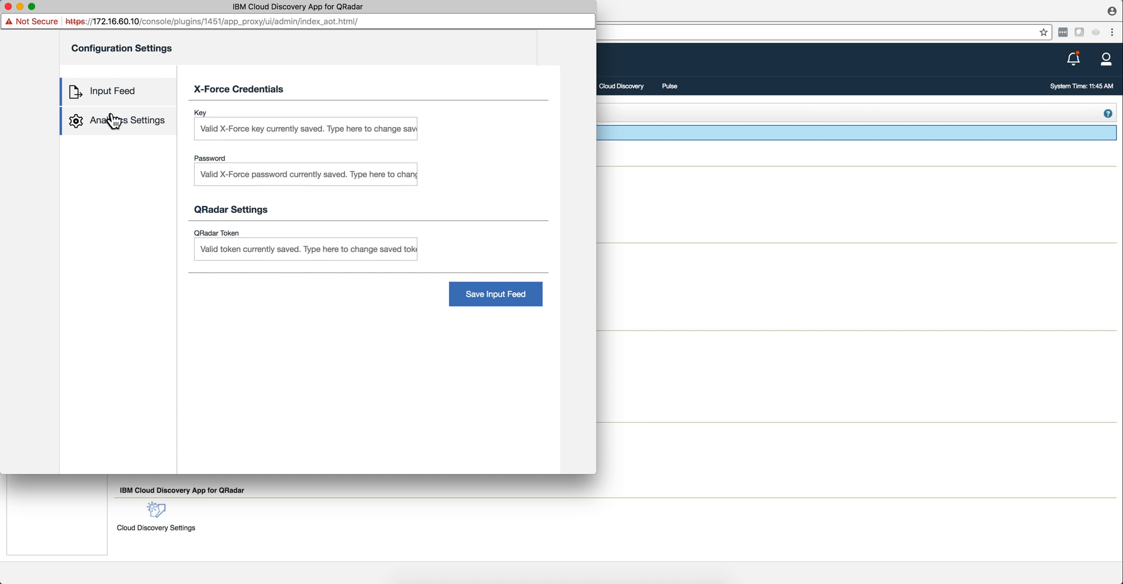
click(128, 120)
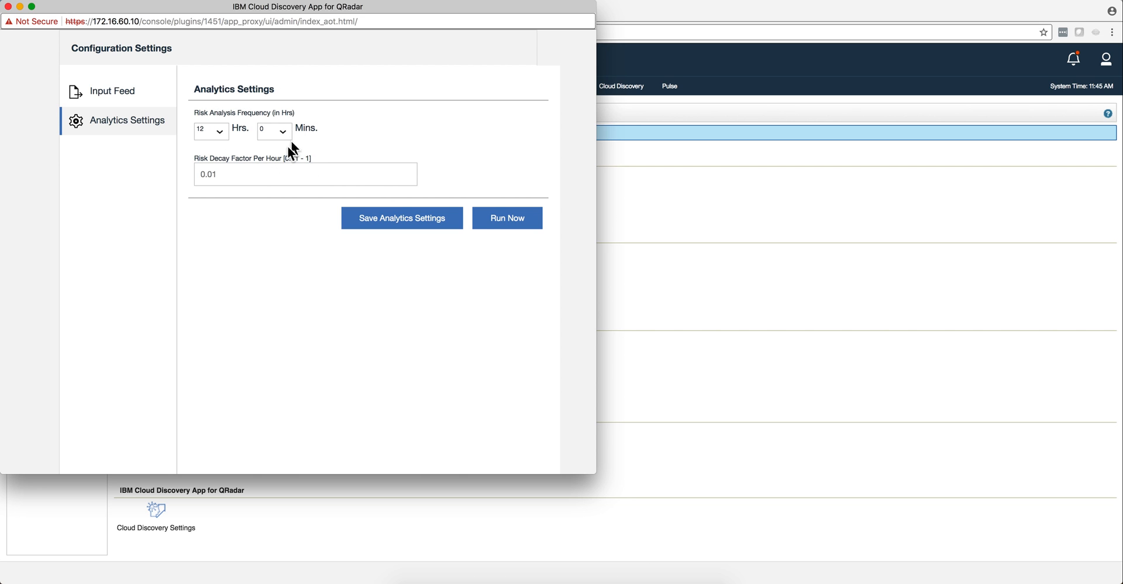
mouse_move(279, 147)
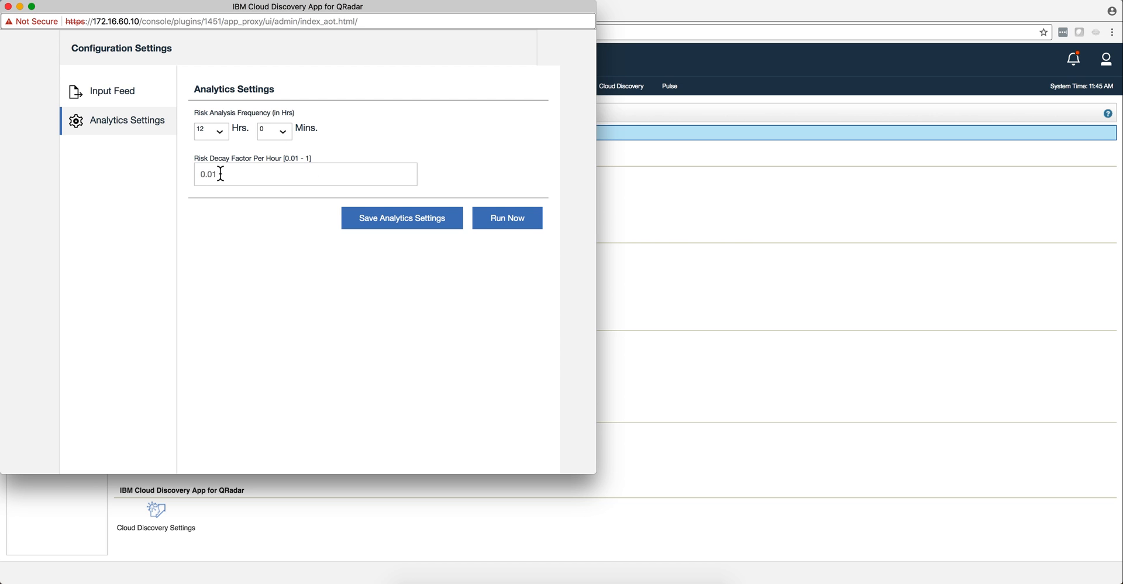
mouse_move(242, 256)
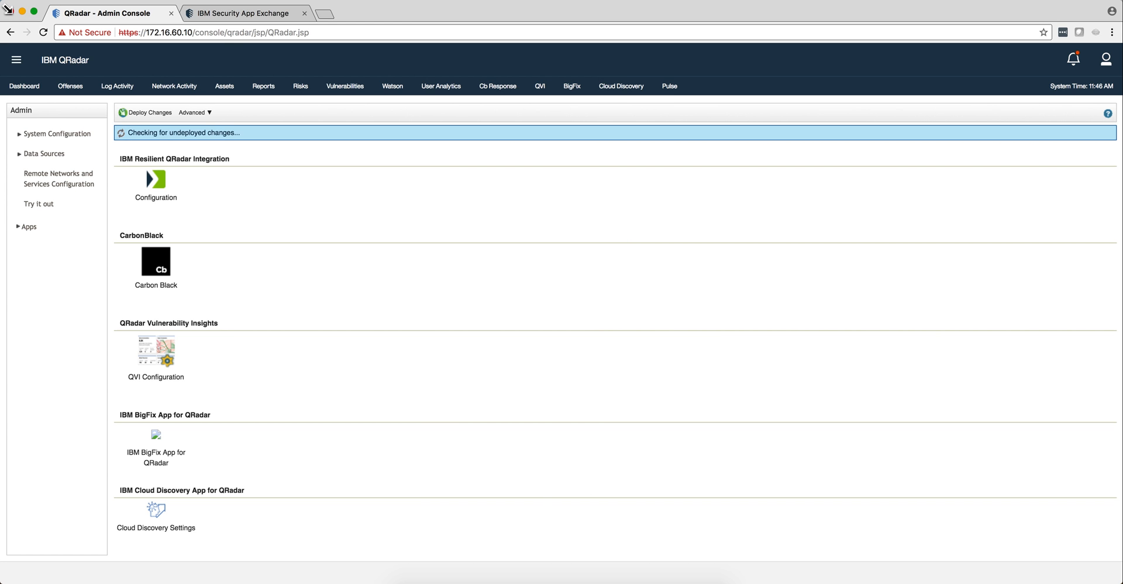
click(620, 85)
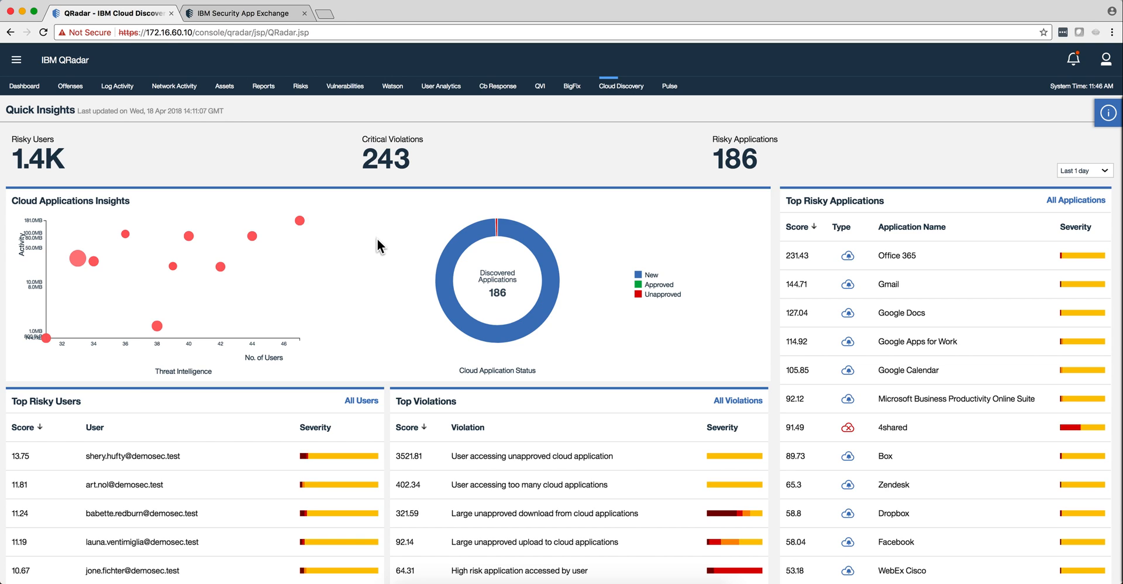
mouse_move(631, 394)
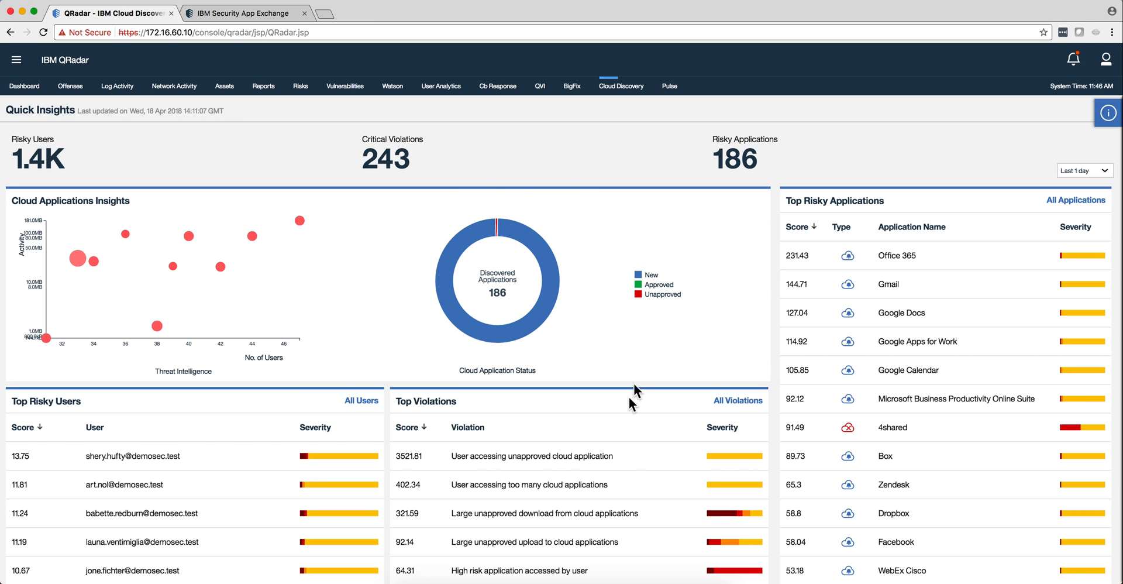
mouse_move(355, 202)
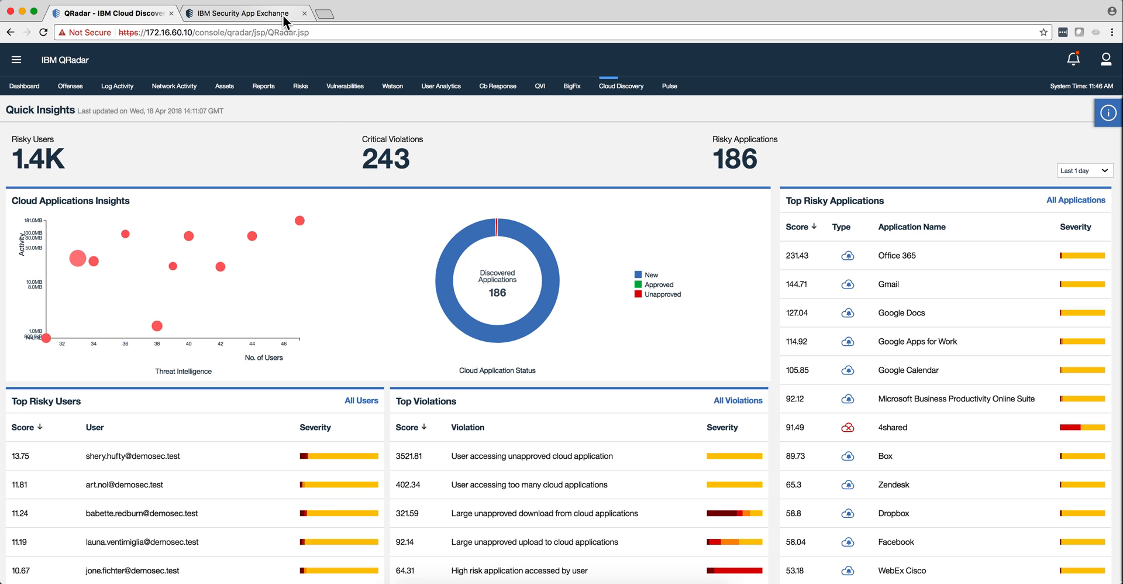
Show the IBM Security App Exchange listing for the Cloud Discovery App.
click(236, 13)
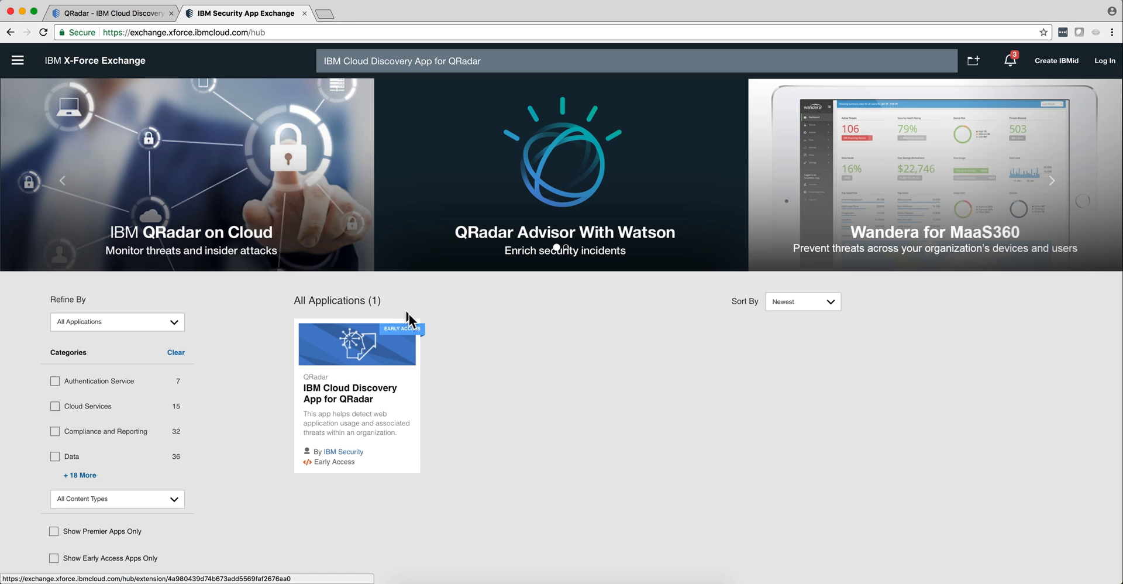
mouse_move(379, 327)
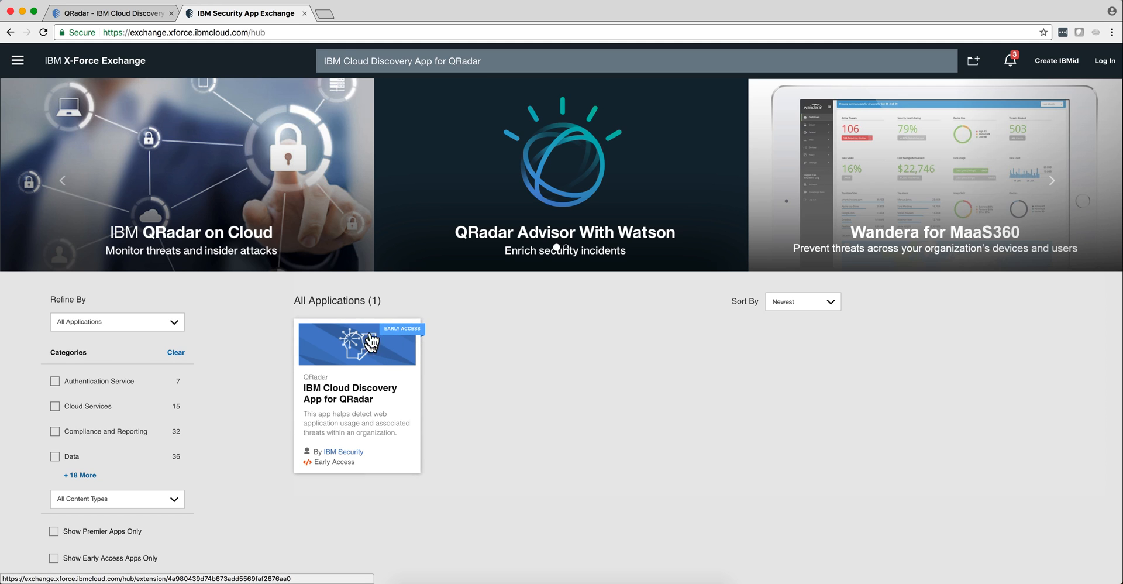
mouse_move(421, 328)
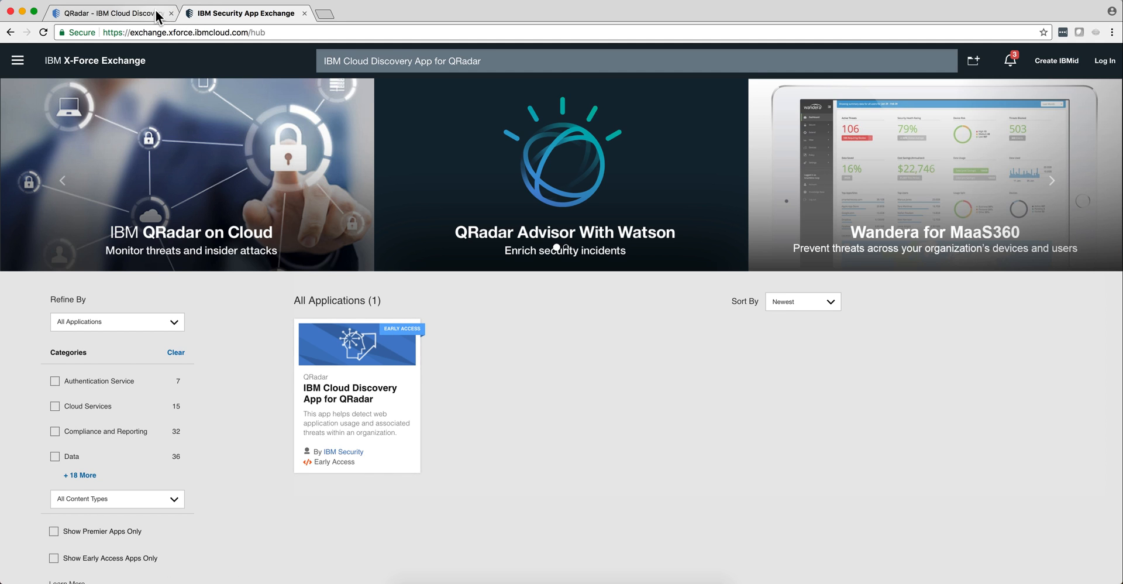
click(107, 13)
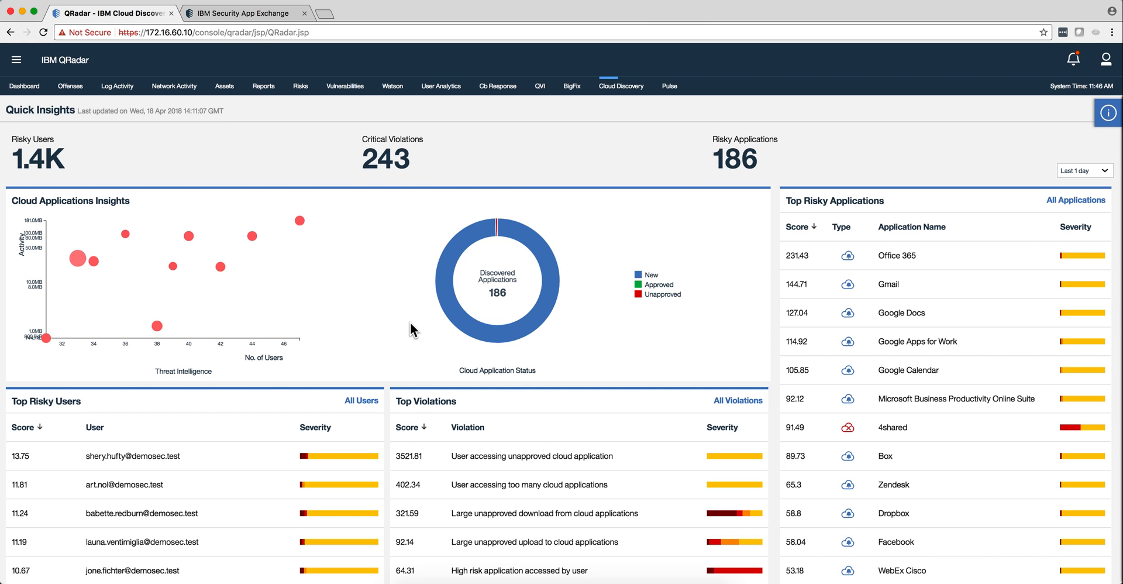